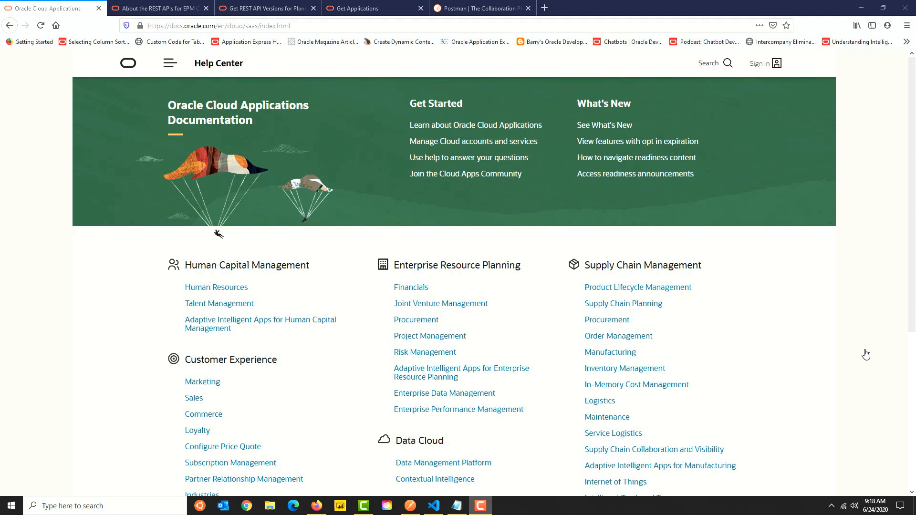
{"action": "mouse_move", "coordinate": [375, 434]}
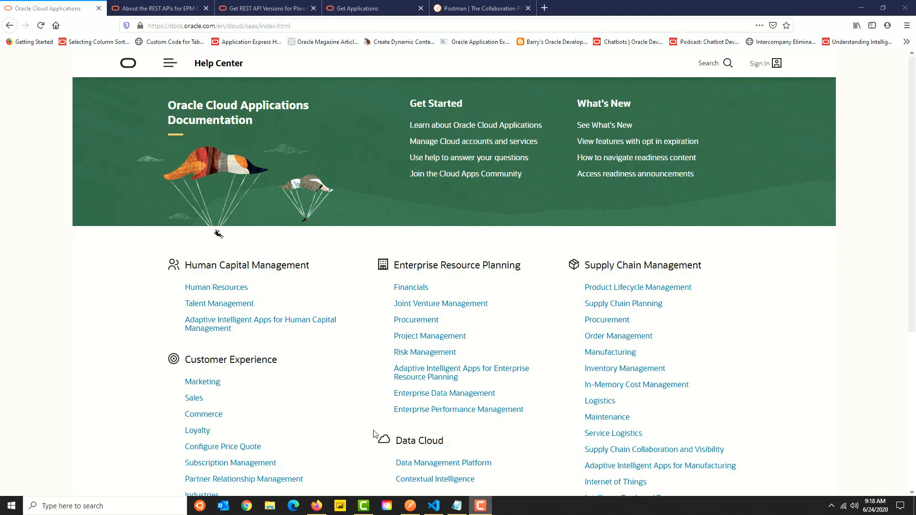
{"action": "mouse_move", "coordinate": [422, 255]}
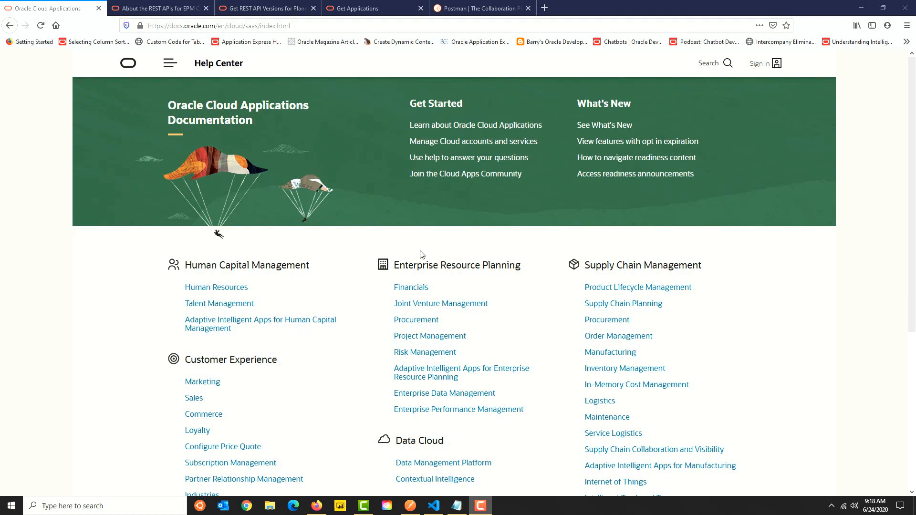
{"action": "mouse_move", "coordinate": [458, 409]}
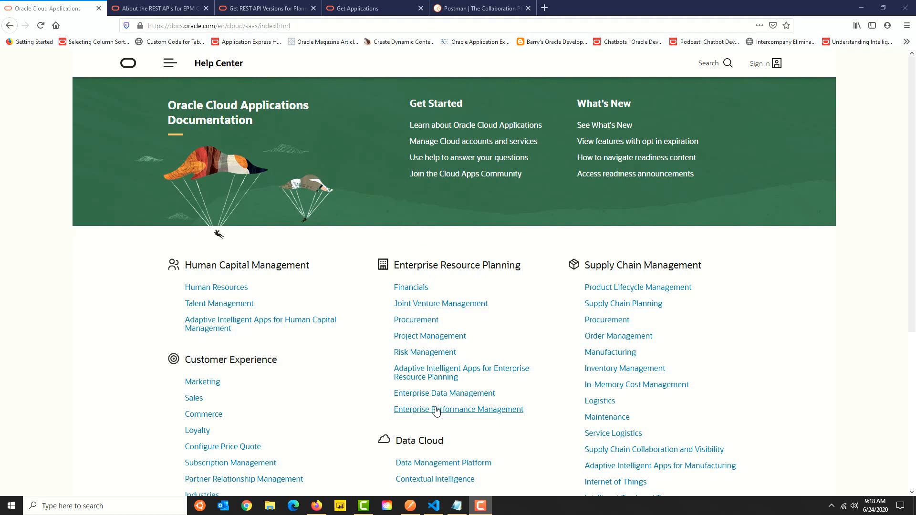
Reach the EPM Cloud Planning docs via the Enterprise Performance Management section
{"action": "left_click", "coordinate": [459, 409]}
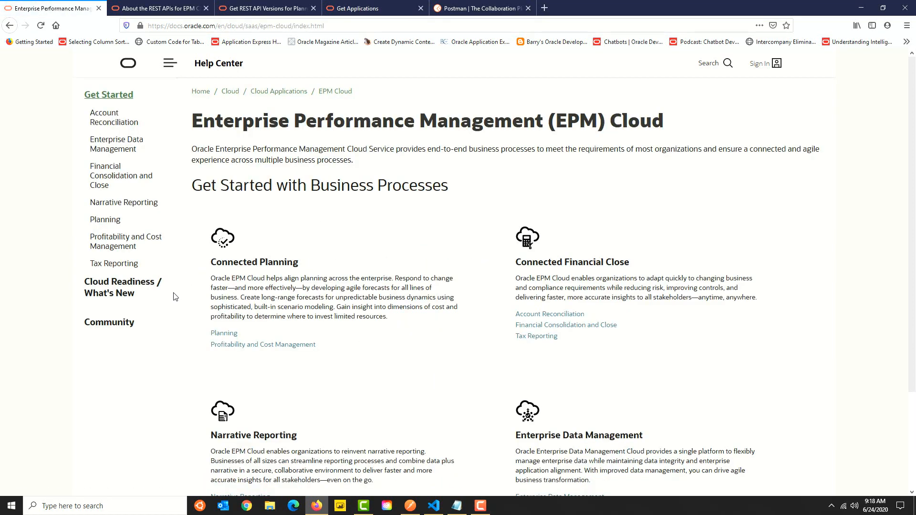
{"action": "mouse_move", "coordinate": [183, 224]}
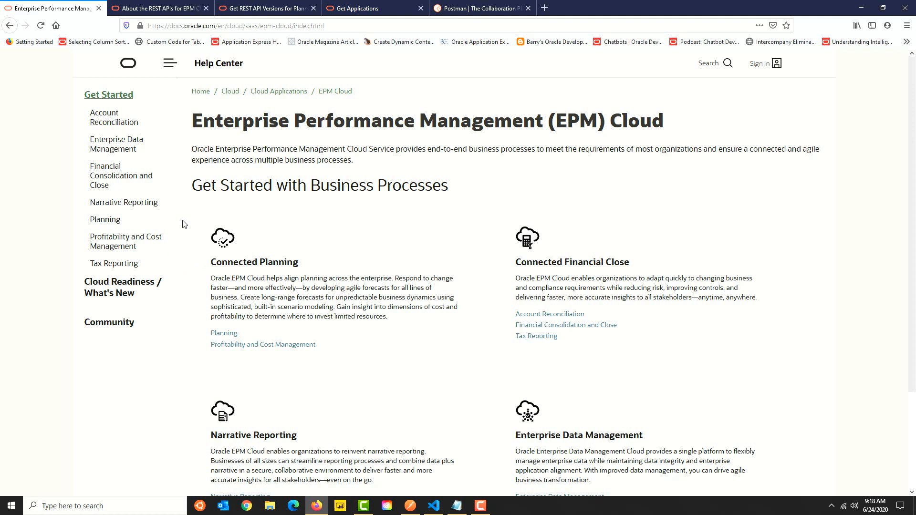
{"action": "mouse_move", "coordinate": [121, 176]}
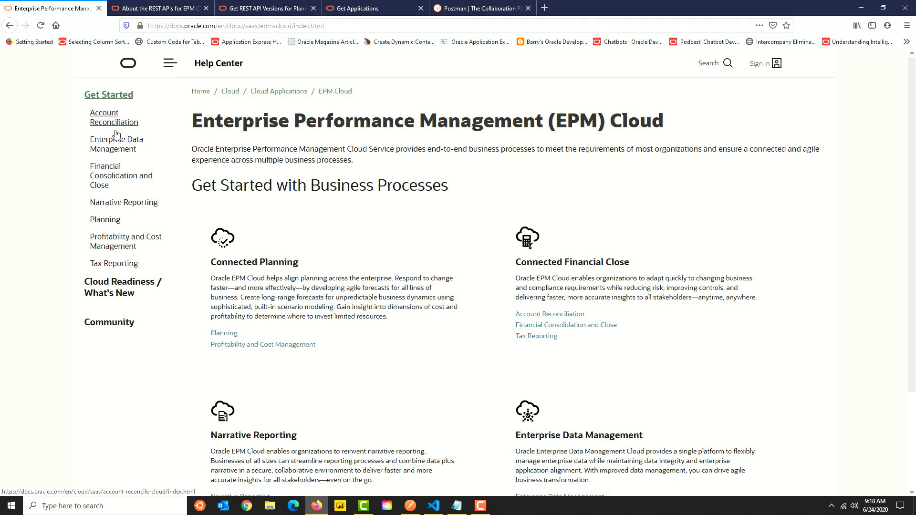
{"action": "left_click", "coordinate": [105, 219]}
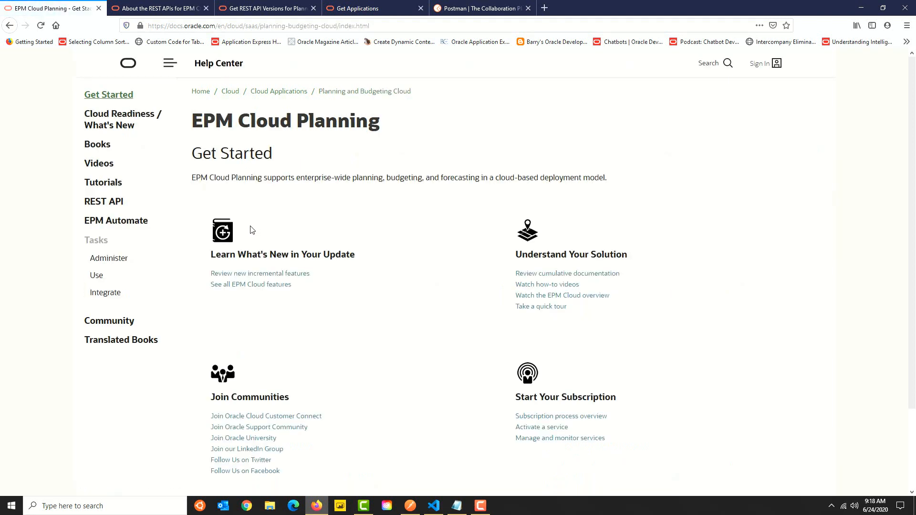
{"action": "mouse_move", "coordinate": [103, 202]}
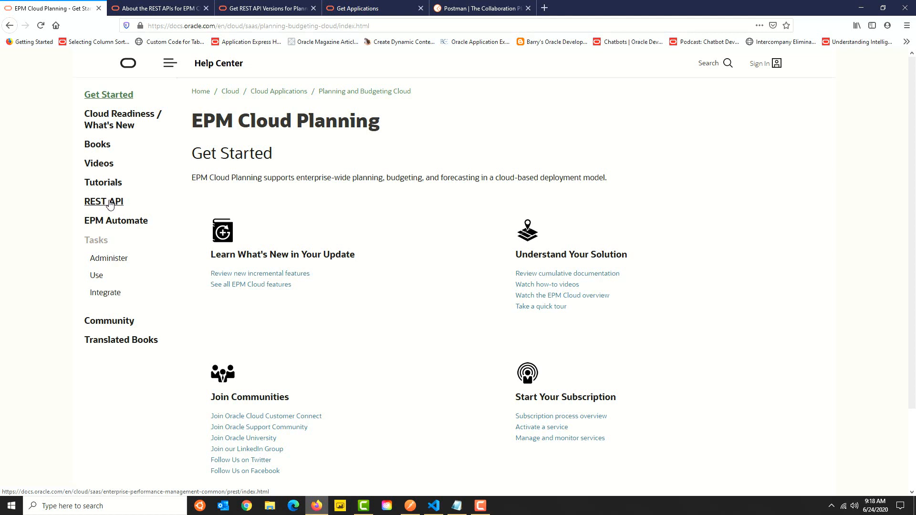
Open the EPM Cloud REST API guide and read its Compatibility topic
{"action": "left_click", "coordinate": [103, 201]}
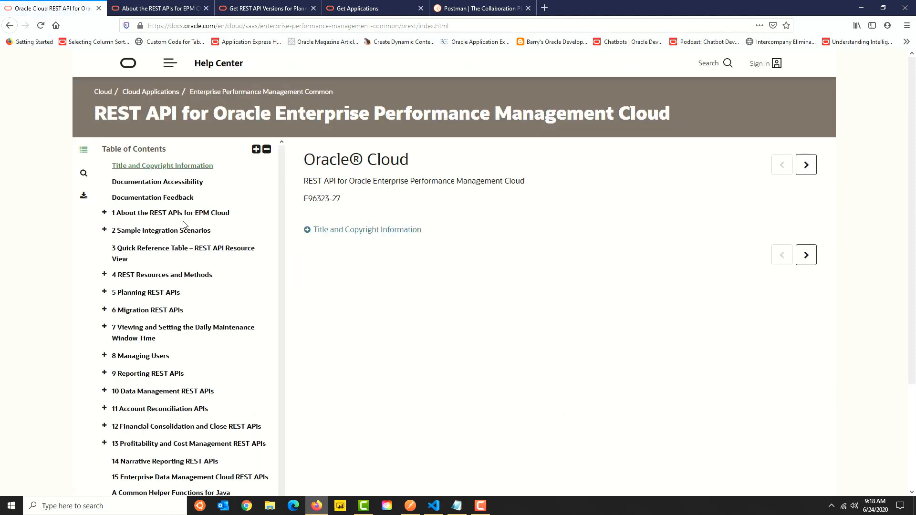
{"action": "mouse_move", "coordinate": [233, 366]}
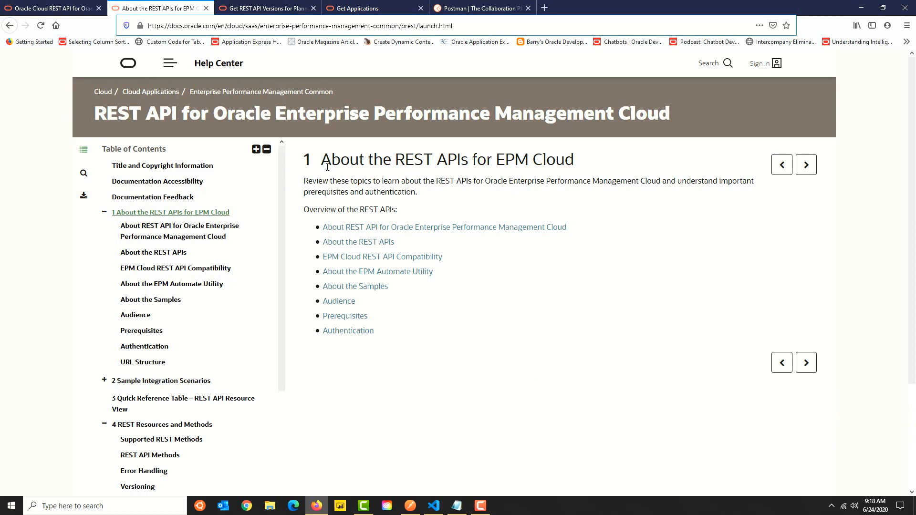
{"action": "mouse_move", "coordinate": [811, 170]}
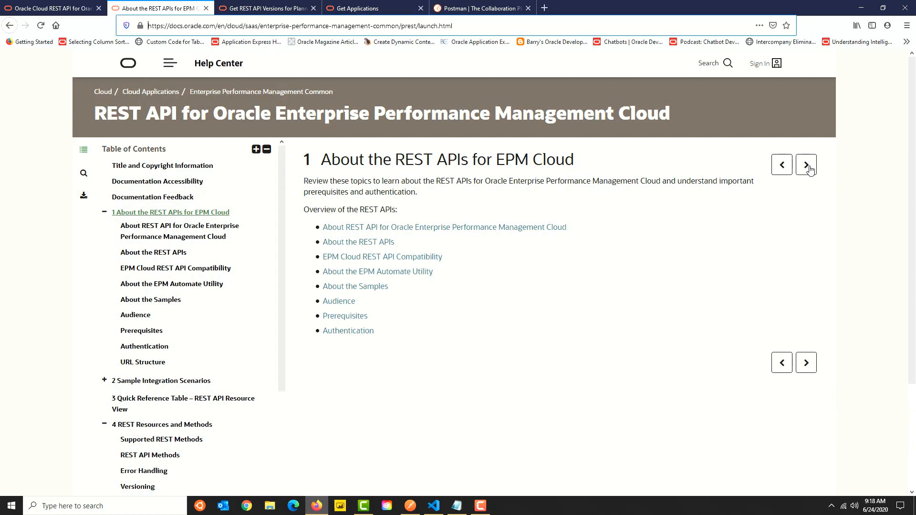
{"action": "left_click", "coordinate": [806, 165]}
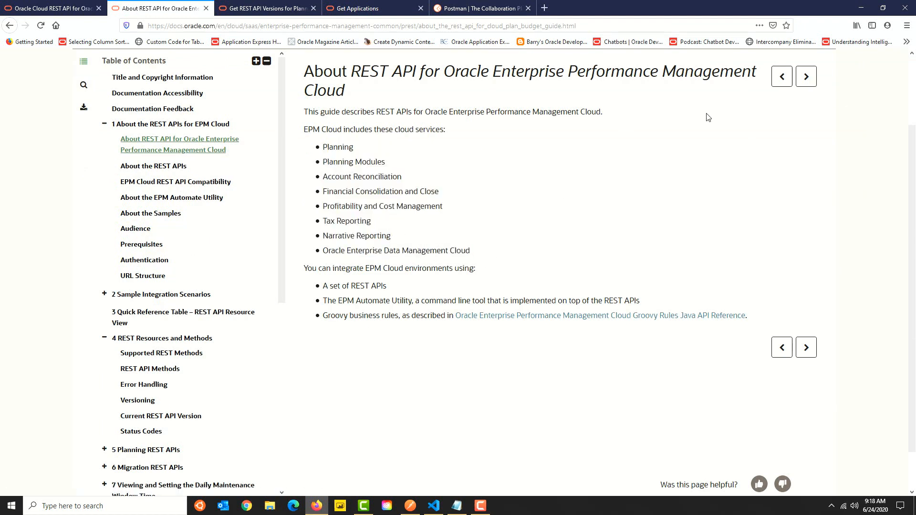
{"action": "left_click", "coordinate": [174, 181]}
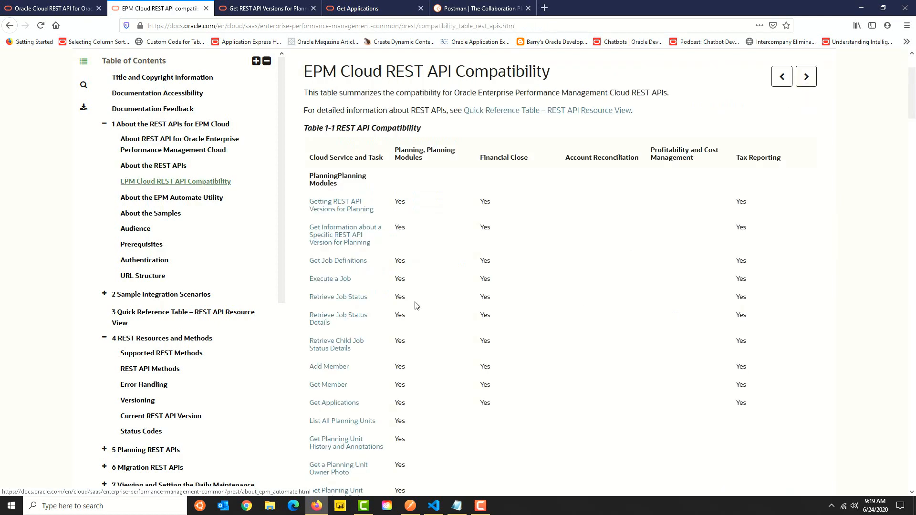
{"action": "scroll", "scroll_direction": "down", "scroll_amount": 3}
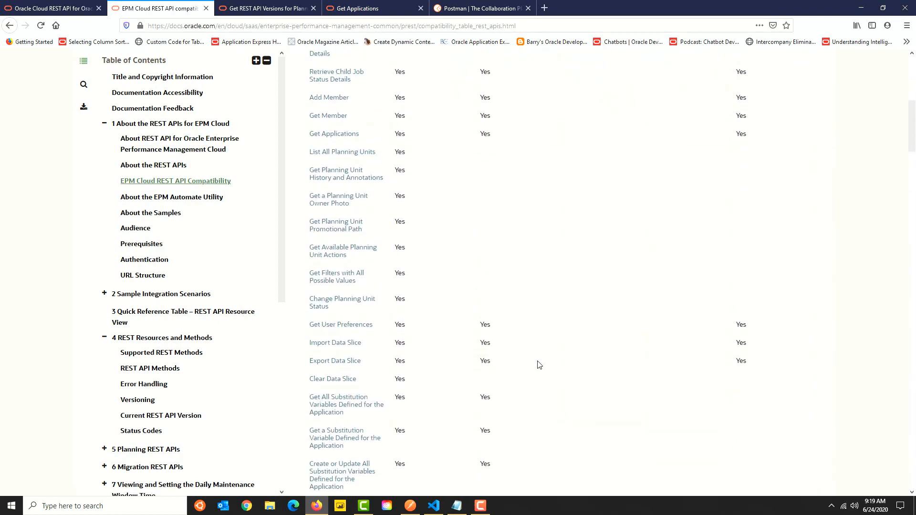
{"action": "scroll", "scroll_direction": "down", "scroll_amount": 3}
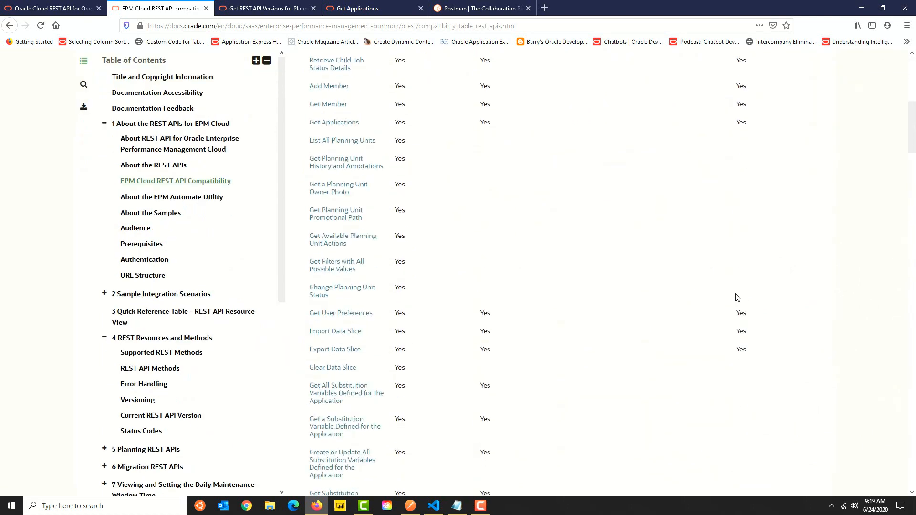
Continue through About the EPM Automate Utility and About the Samples to the Java helper functions appendix
{"action": "left_click", "coordinate": [171, 196]}
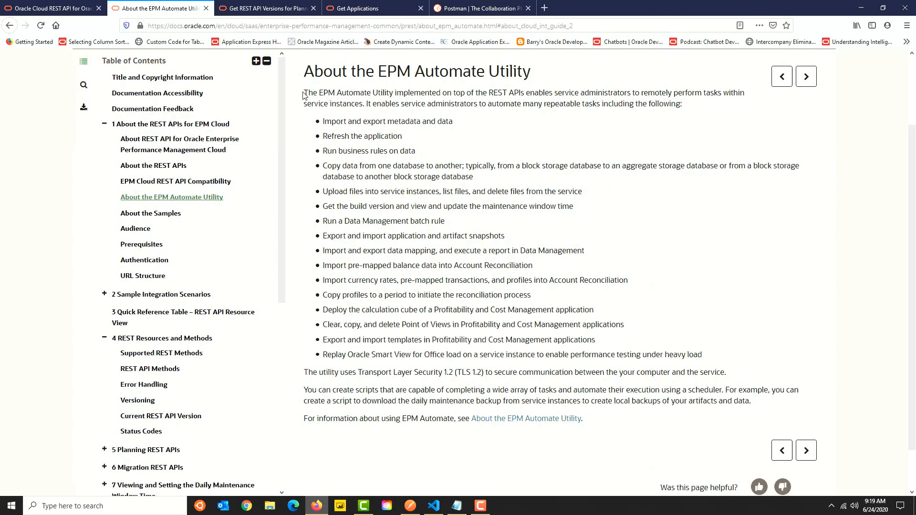
{"action": "mouse_move", "coordinate": [694, 96]}
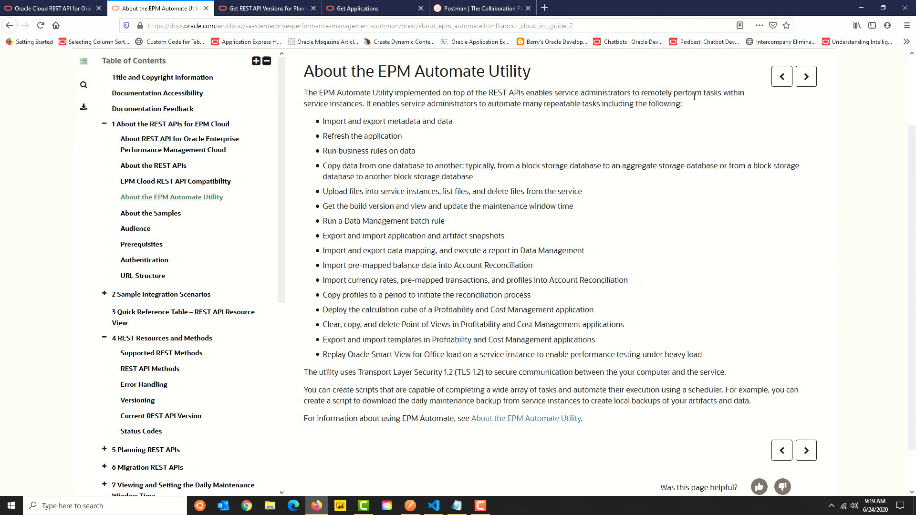
{"action": "left_click_drag", "start_coordinate": [395, 93], "coordinate": [525, 93]}
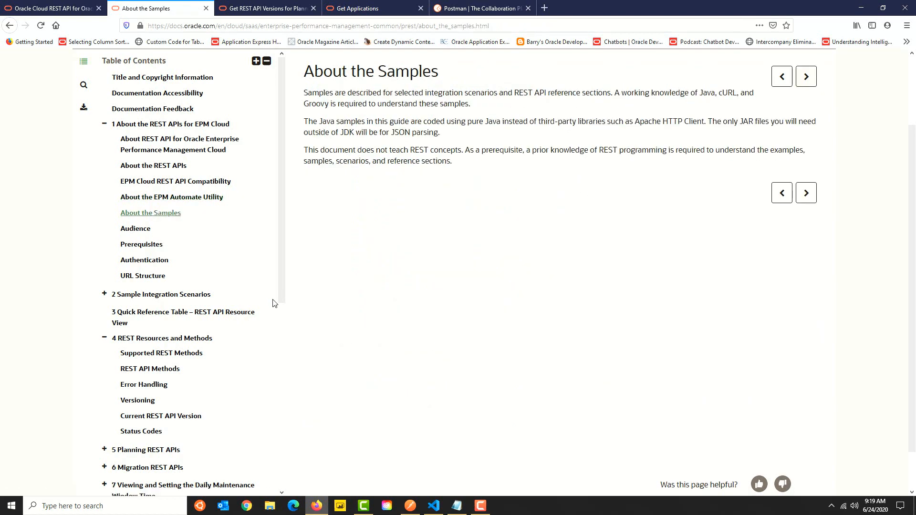
{"action": "scroll", "scroll_direction": "down", "scroll_amount": 3}
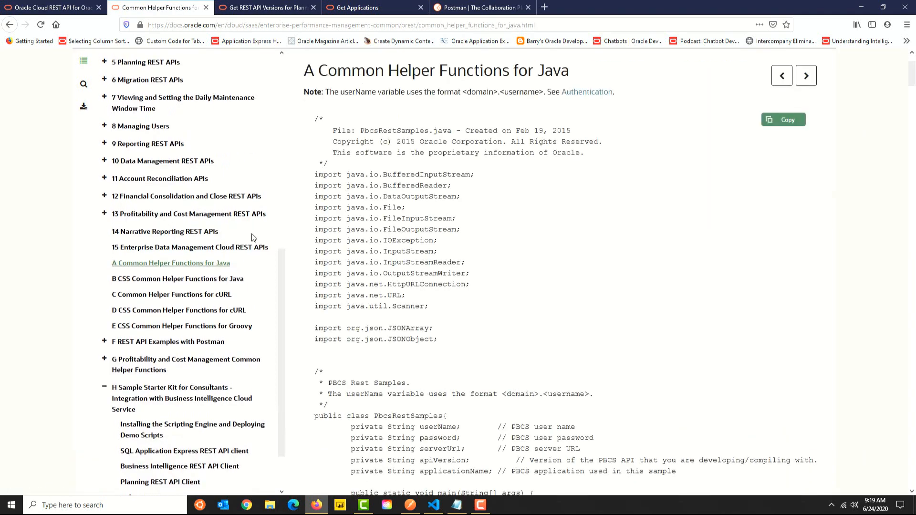
{"action": "scroll", "scroll_direction": "down", "scroll_amount": 3}
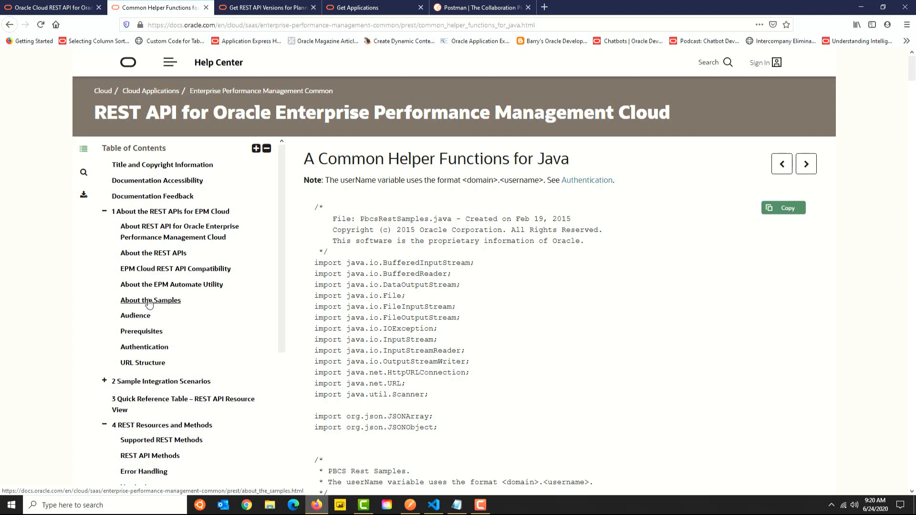
Read Prerequisites, Supported REST Methods and the REST API Methods topic (GET, POST, PUT, DELETE)
{"action": "left_click", "coordinate": [142, 331]}
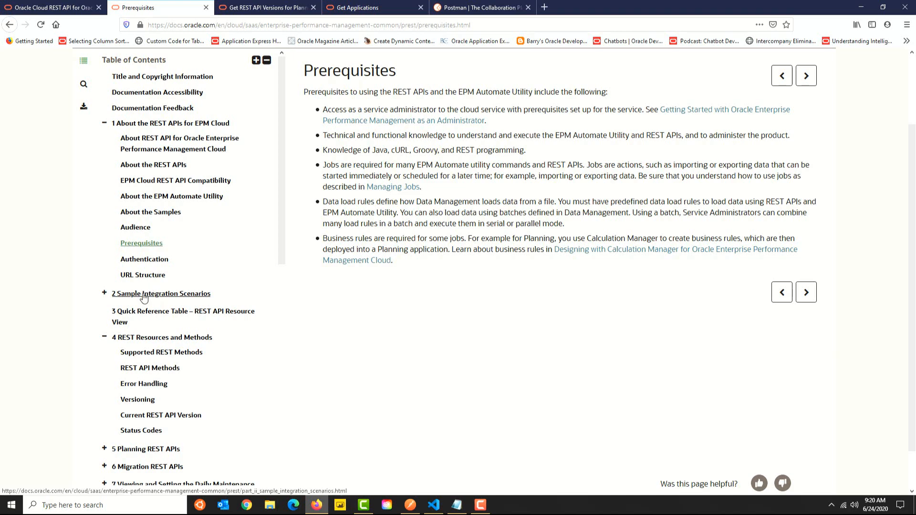
{"action": "left_click", "coordinate": [160, 293]}
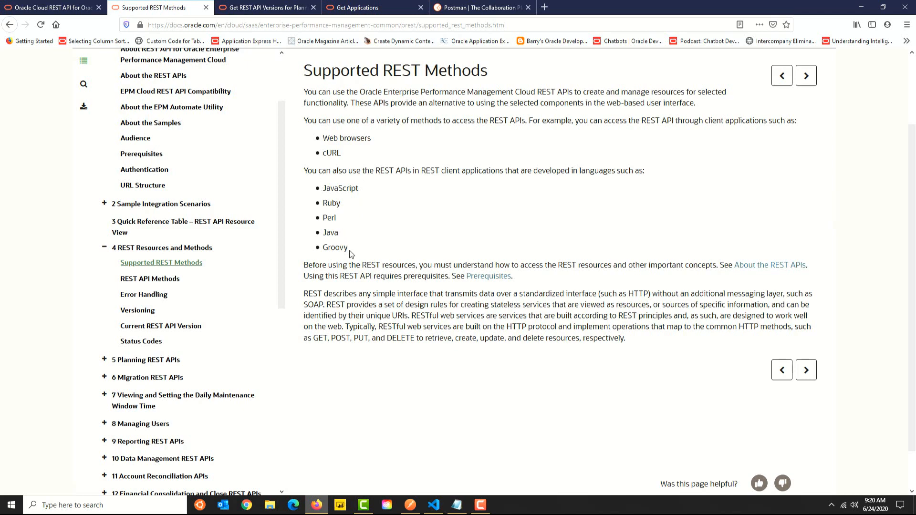
{"action": "mouse_move", "coordinate": [807, 75]}
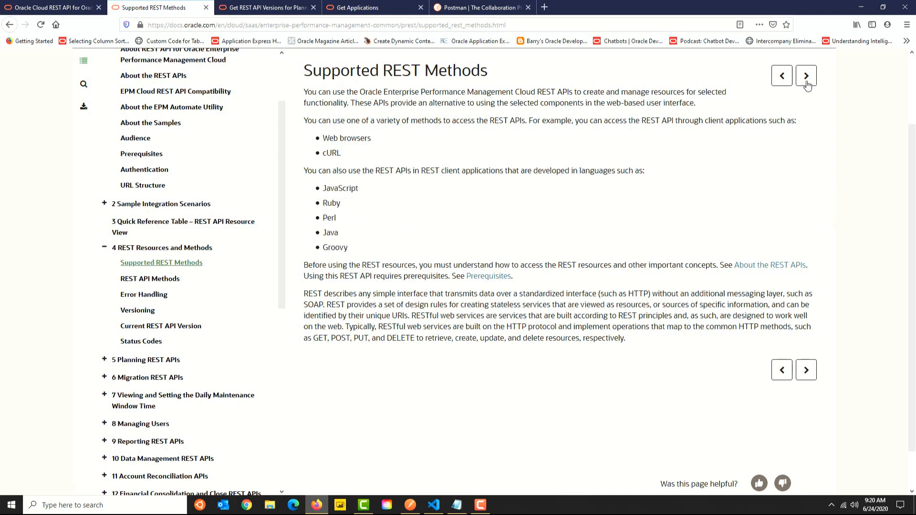
{"action": "left_click", "coordinate": [806, 75]}
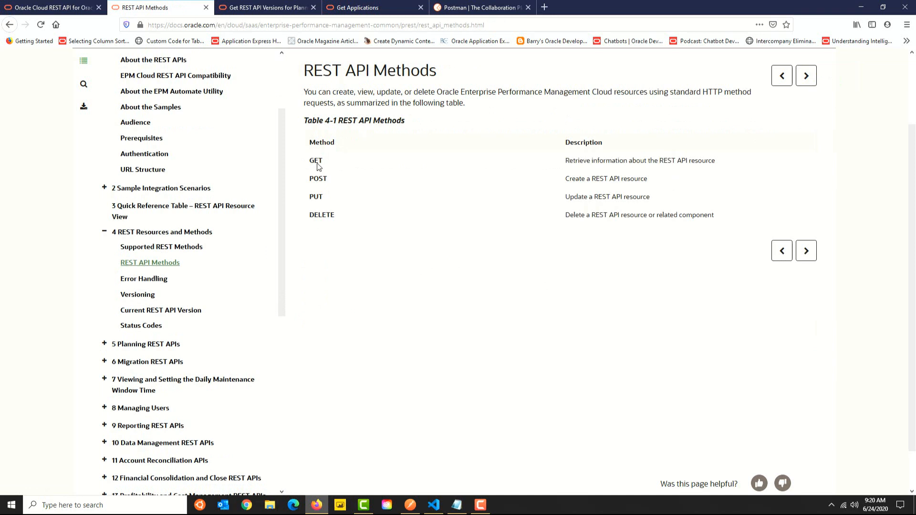
{"action": "mouse_move", "coordinate": [316, 162]}
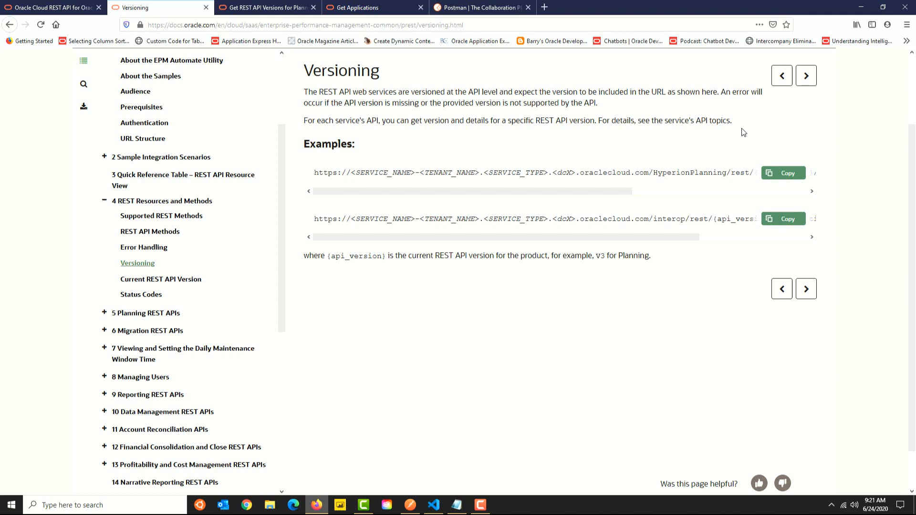
Review the Get REST API Versions for Planning parameters, then return to the URL notes in the code editor
{"action": "left_click", "coordinate": [265, 7]}
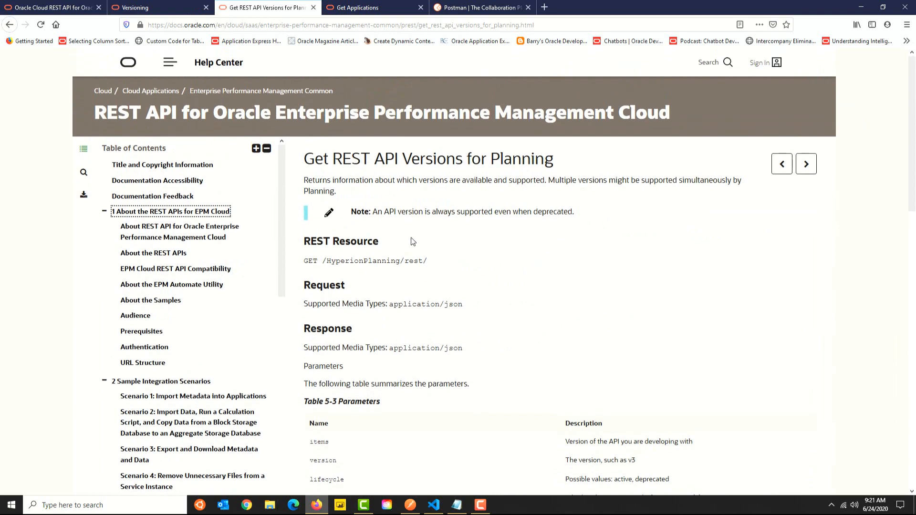
{"action": "scroll", "scroll_direction": "down", "scroll_amount": 3}
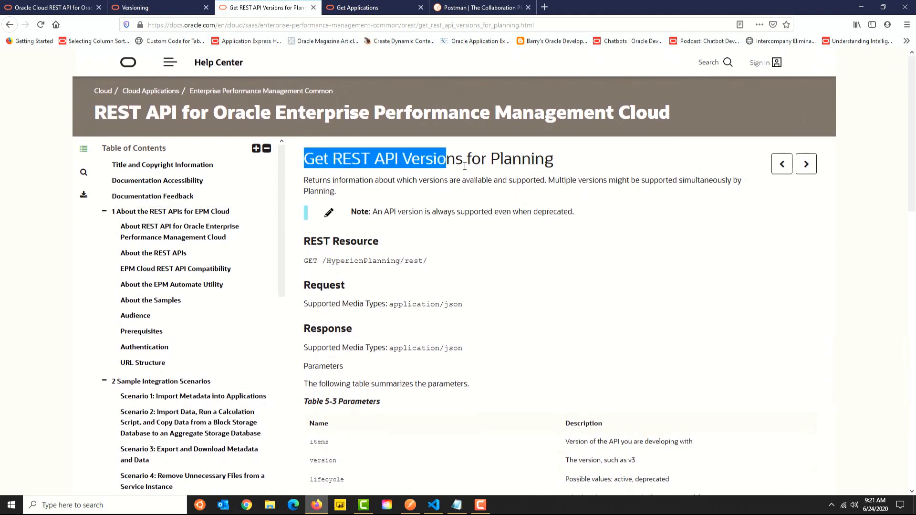
{"action": "left_click", "coordinate": [554, 247]}
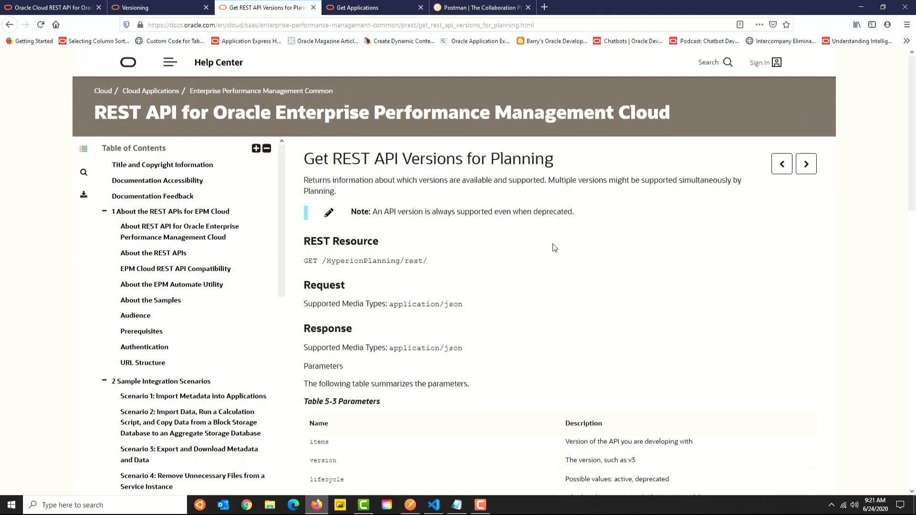
{"action": "scroll", "scroll_direction": "down", "scroll_amount": 3}
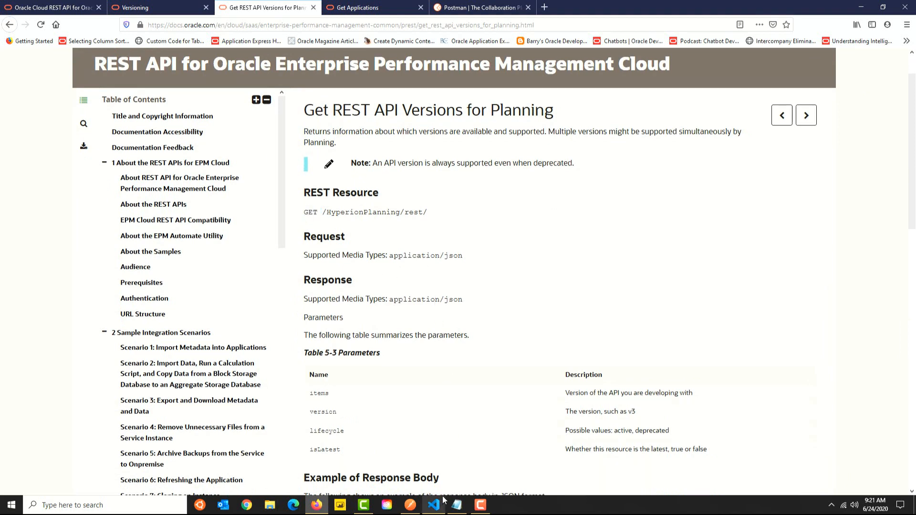
{"action": "left_click", "coordinate": [433, 505]}
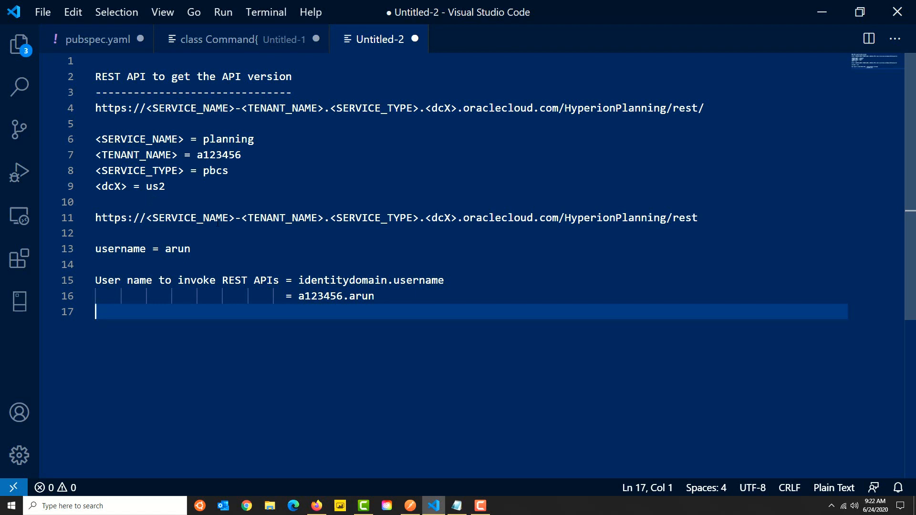
Substitute planning, a123456, pbcs and us2 into the line 11 Planning REST URL
{"action": "double_click", "coordinate": [227, 140]}
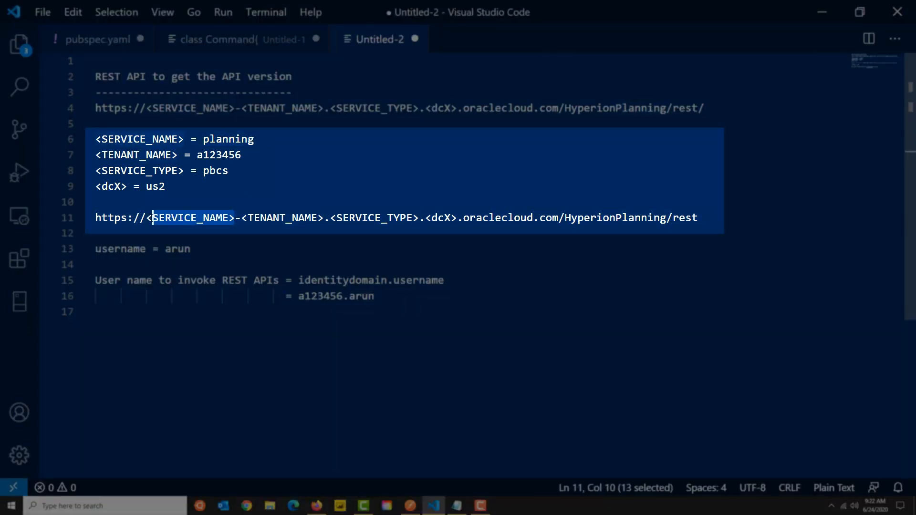
{"action": "type", "text": "planning"}
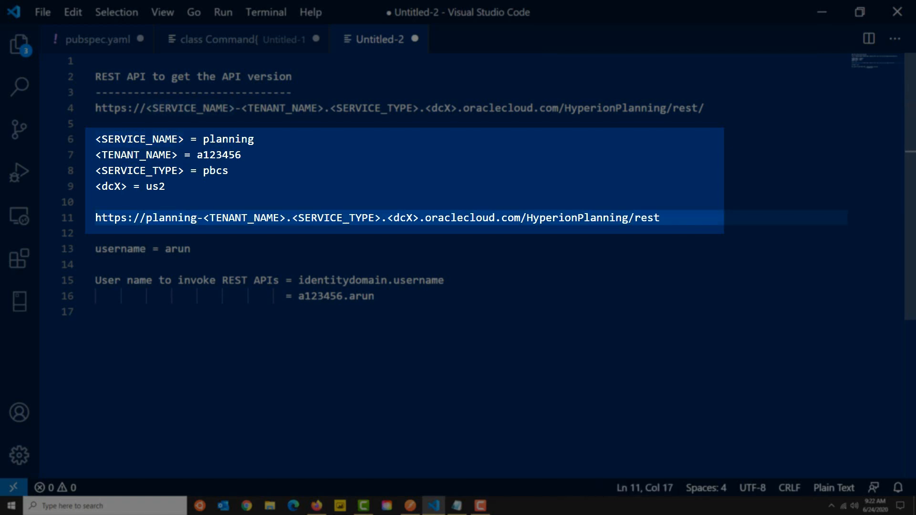
{"action": "double_click", "coordinate": [219, 155]}
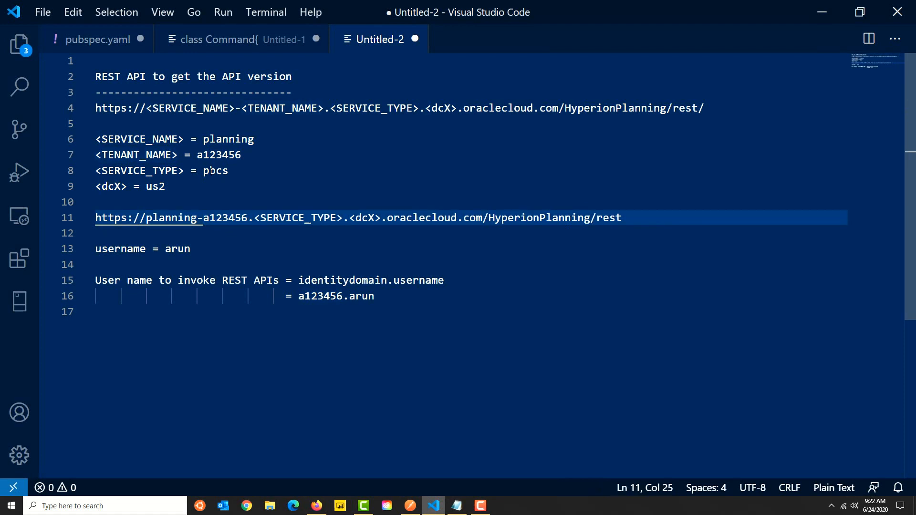
{"action": "double_click", "coordinate": [215, 171]}
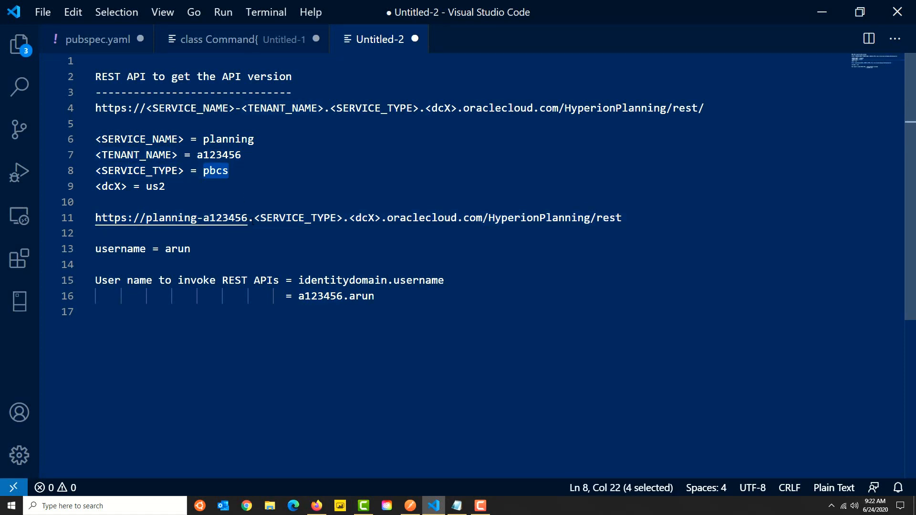
{"action": "double_click", "coordinate": [297, 218]}
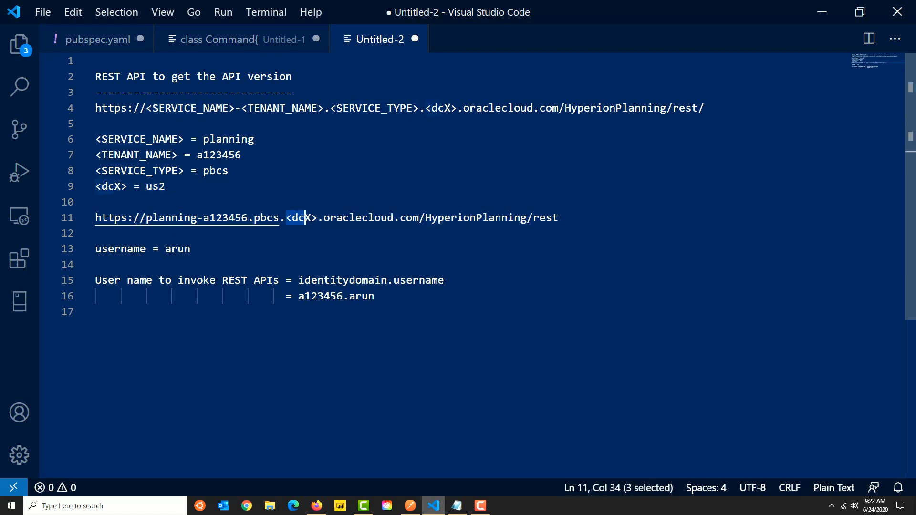
{"action": "type", "text": "us2"}
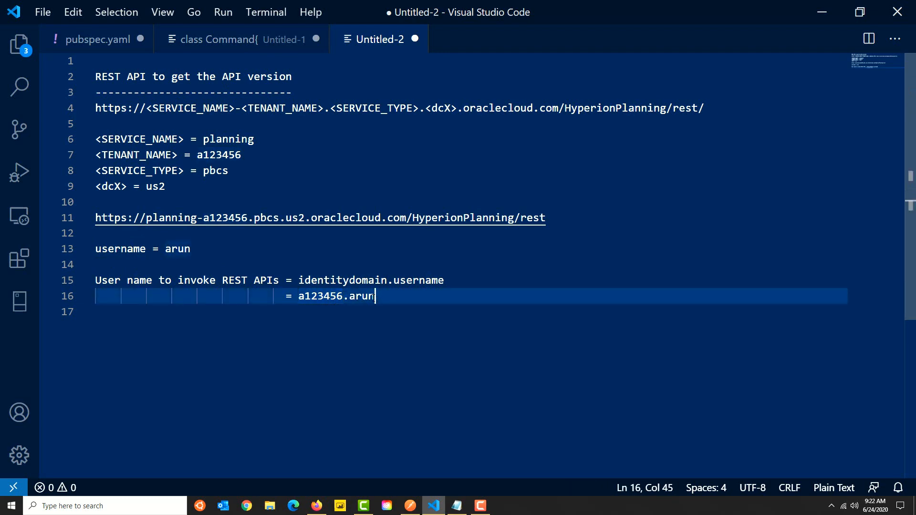
{"action": "left_click", "coordinate": [316, 506]}
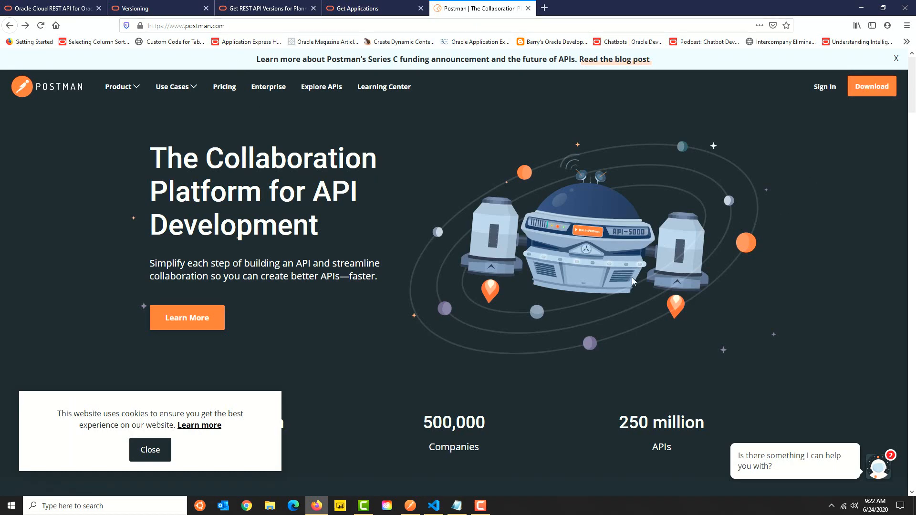
Go to the Download Postman for Windows page offering version 7.27.0
{"action": "left_click", "coordinate": [872, 86]}
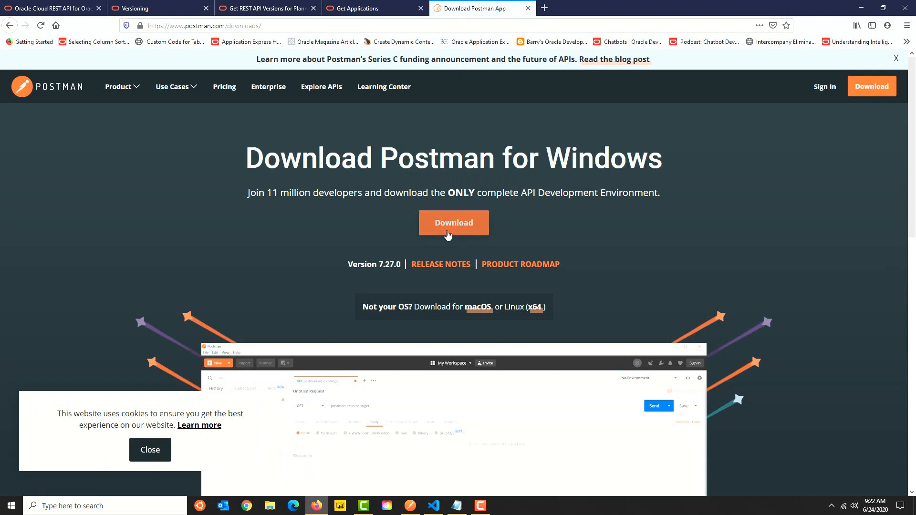
{"action": "mouse_move", "coordinate": [379, 317]}
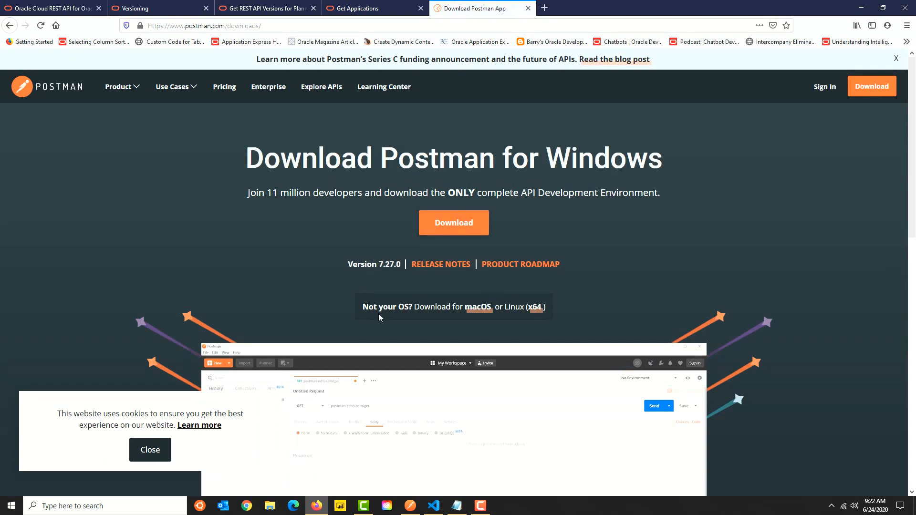
{"action": "mouse_move", "coordinate": [535, 311]}
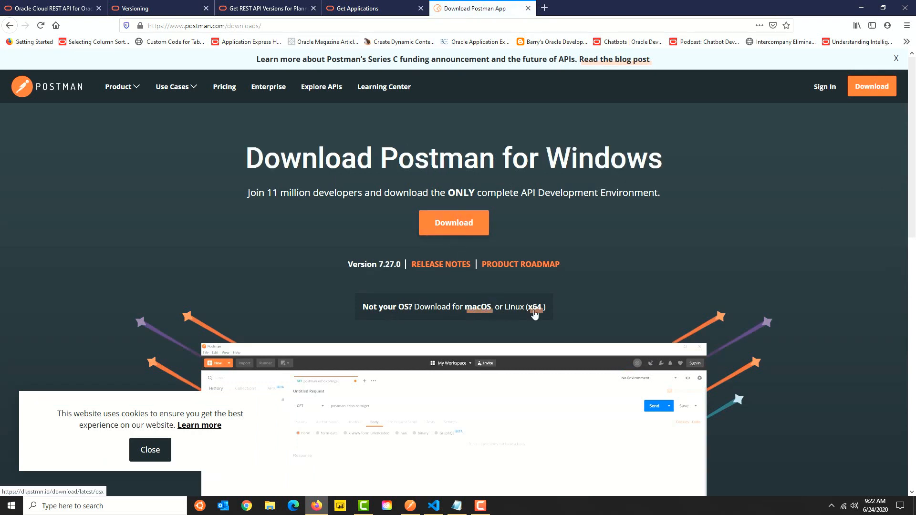
{"action": "mouse_move", "coordinate": [592, 312]}
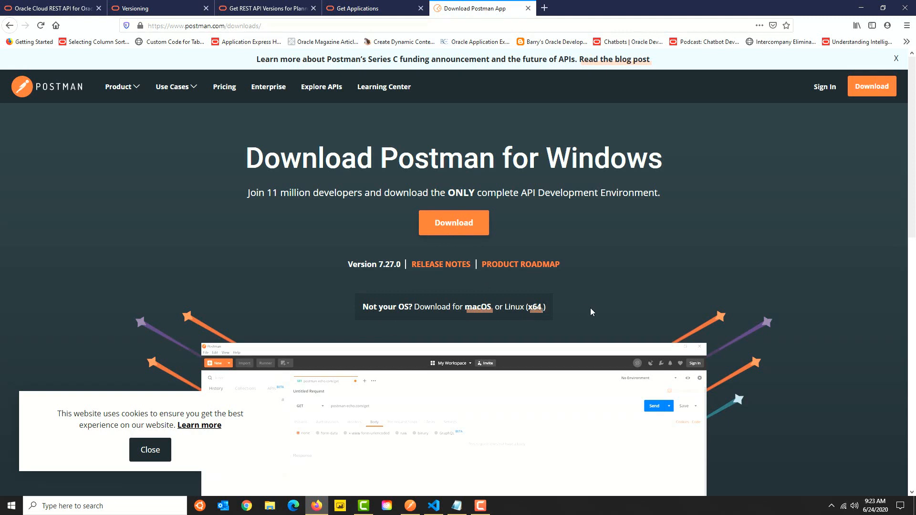
{"action": "mouse_move", "coordinate": [592, 296]}
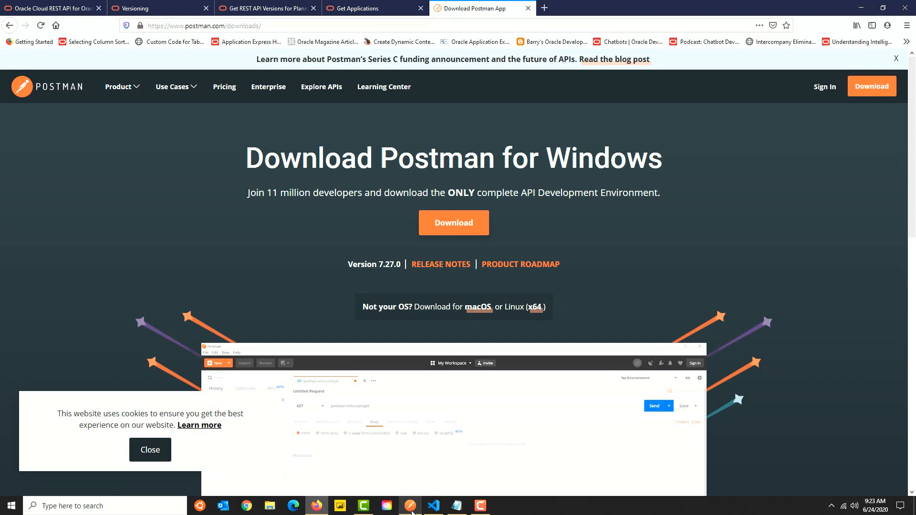
Launch Postman and create a new untitled GET request, reviewing the method choices
{"action": "left_click", "coordinate": [412, 506]}
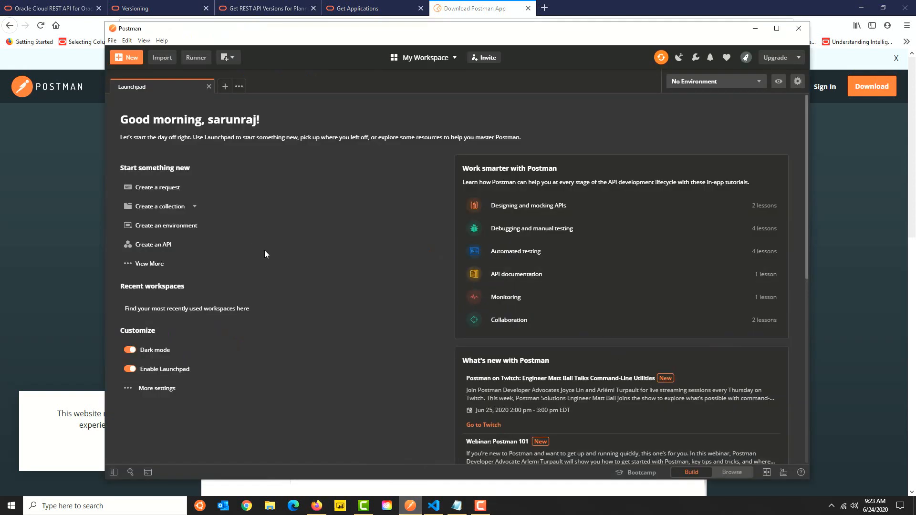
{"action": "mouse_move", "coordinate": [256, 252]}
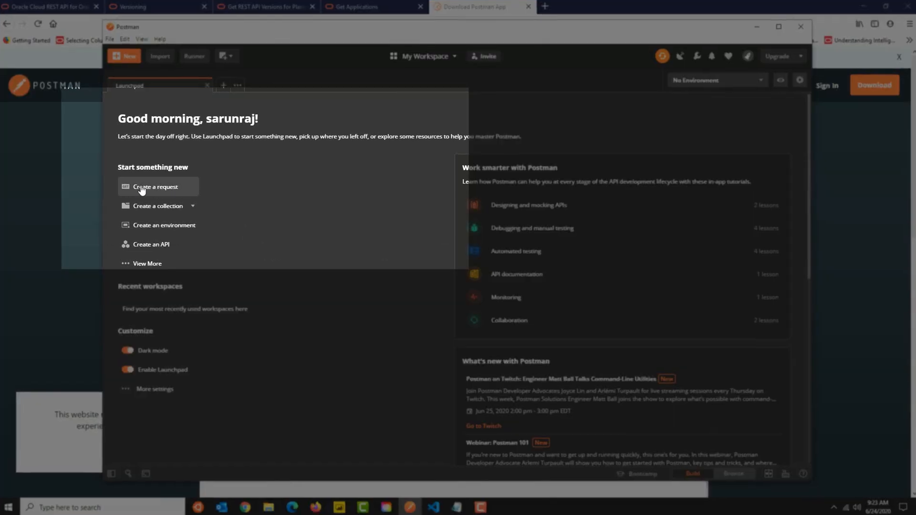
{"action": "left_click", "coordinate": [156, 186]}
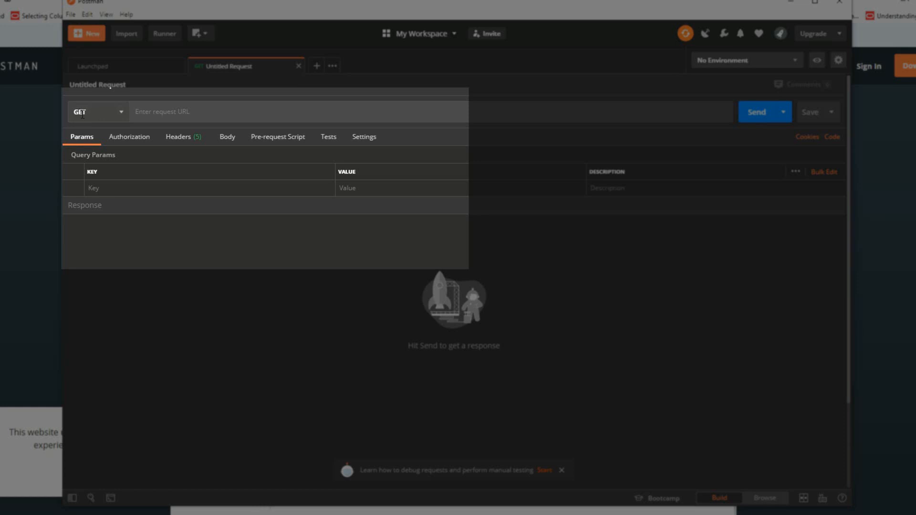
{"action": "left_click", "coordinate": [98, 112]}
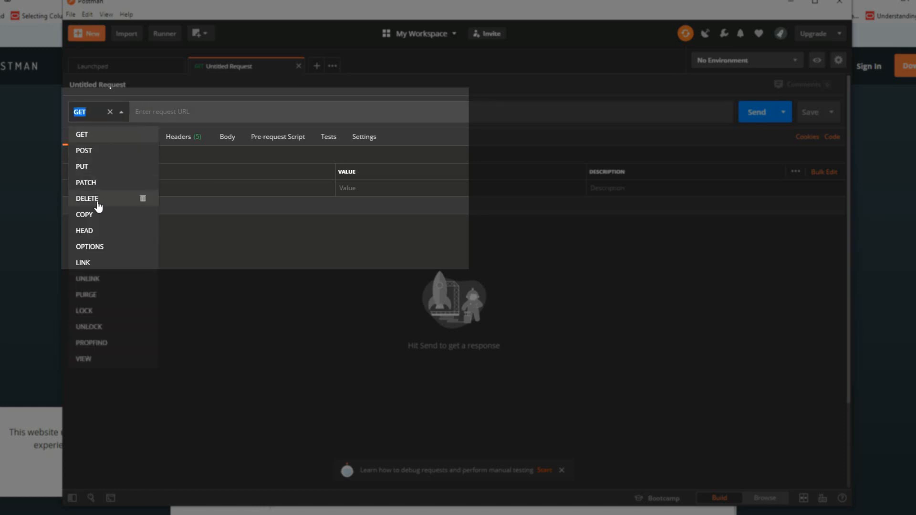
{"action": "mouse_move", "coordinate": [82, 135]}
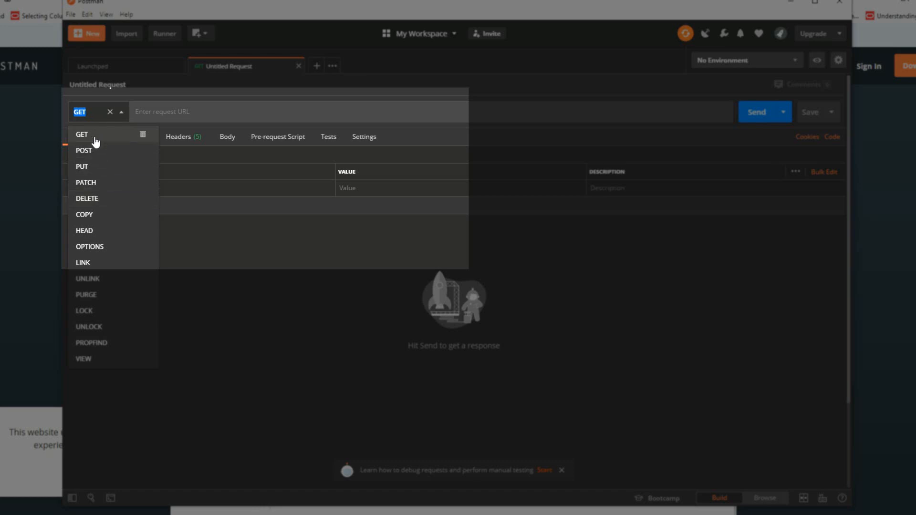
{"action": "mouse_move", "coordinate": [233, 308]}
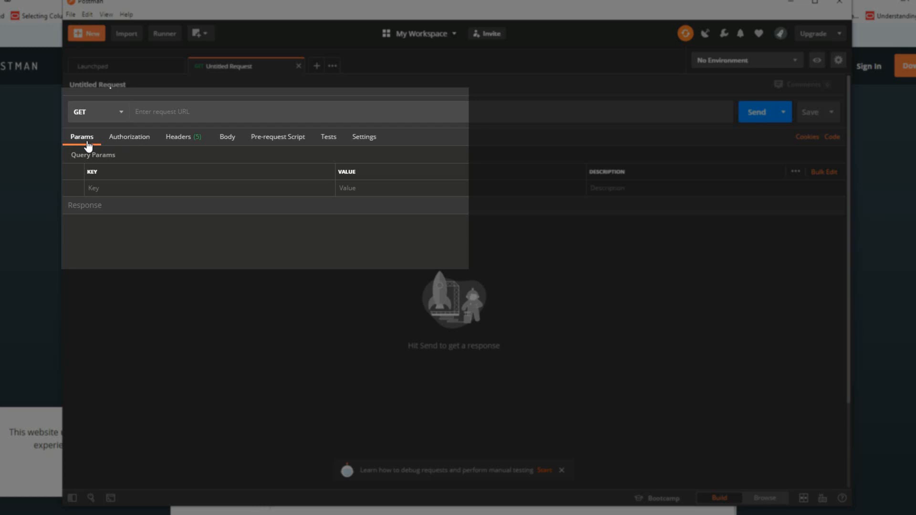
Look over the request's authorization types and headers, ending on Authorization
{"action": "left_click", "coordinate": [129, 136]}
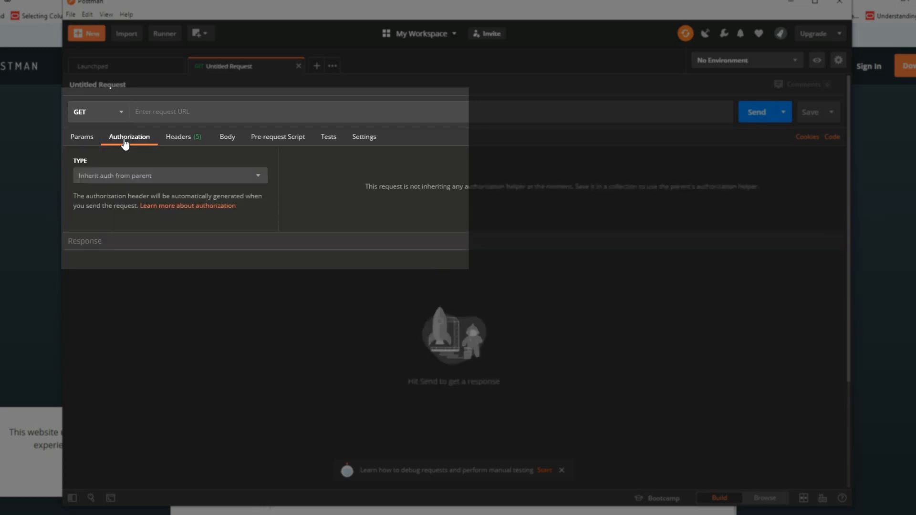
{"action": "mouse_move", "coordinate": [203, 178]}
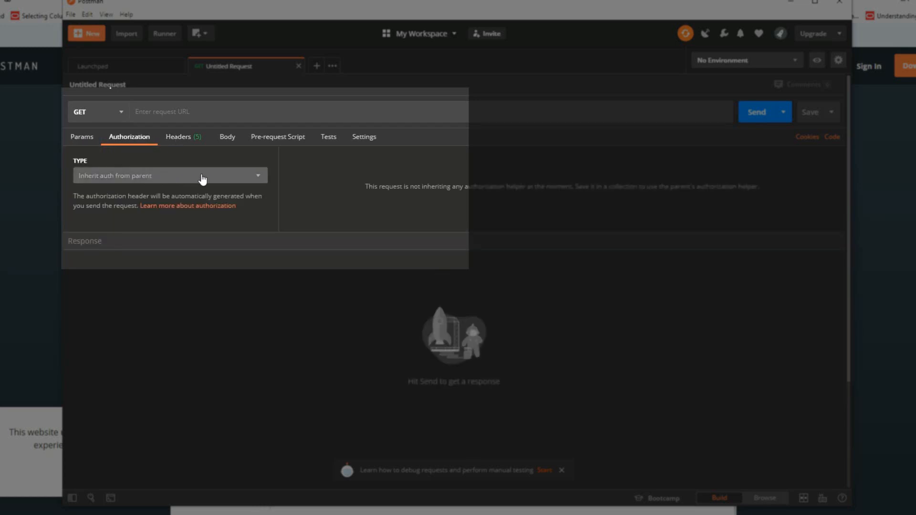
{"action": "left_click", "coordinate": [170, 176]}
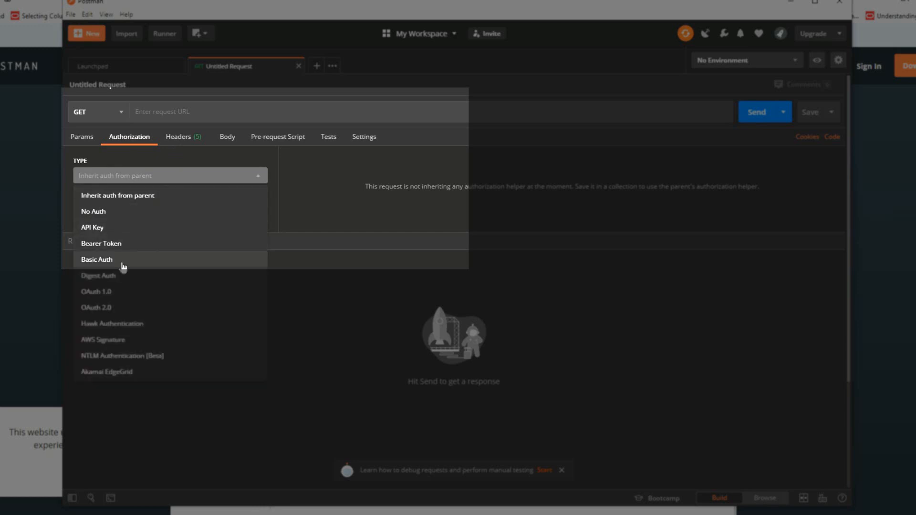
{"action": "mouse_move", "coordinate": [296, 223]}
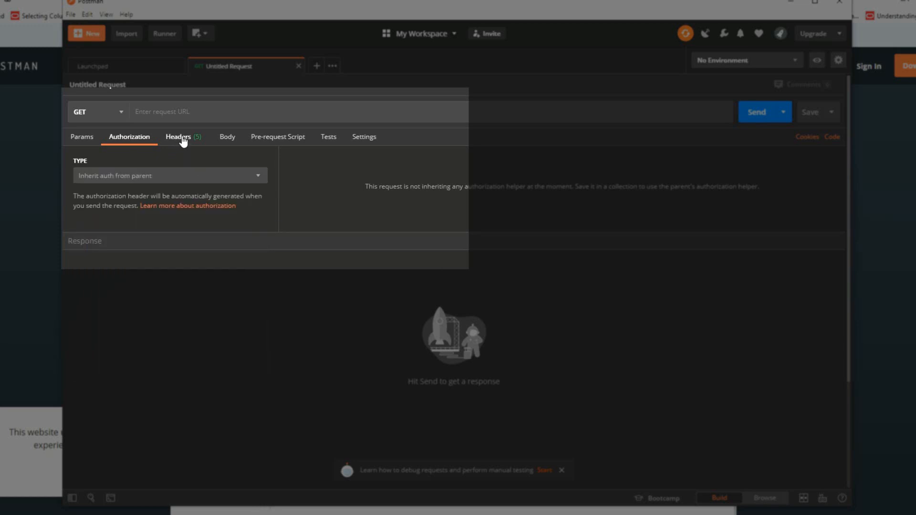
{"action": "left_click", "coordinate": [177, 136]}
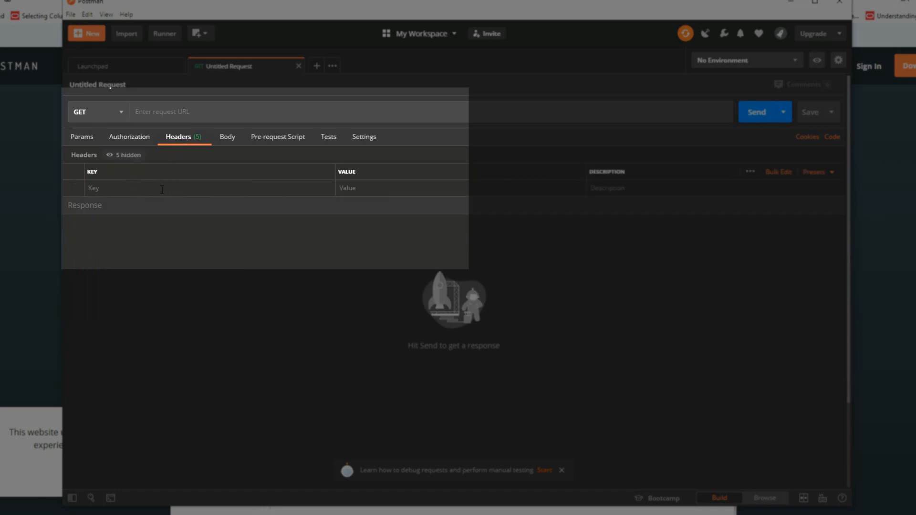
{"action": "mouse_move", "coordinate": [129, 136]}
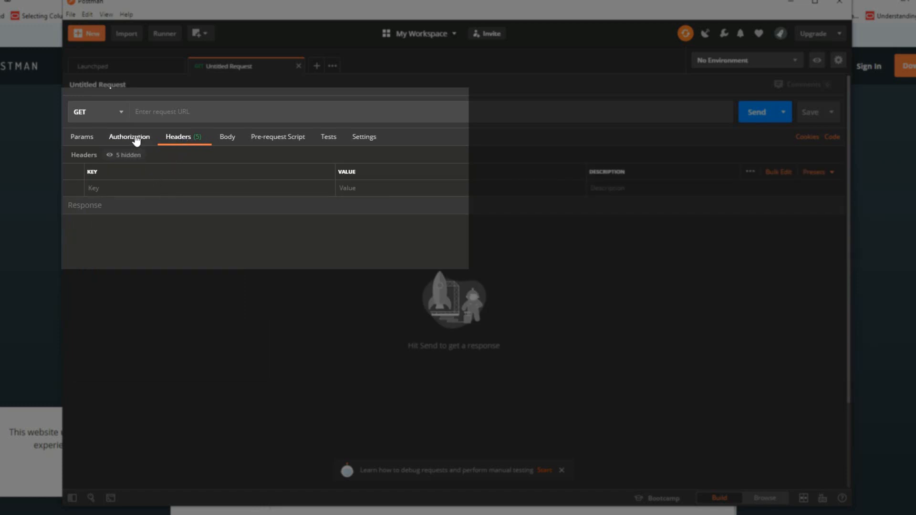
{"action": "left_click", "coordinate": [129, 136]}
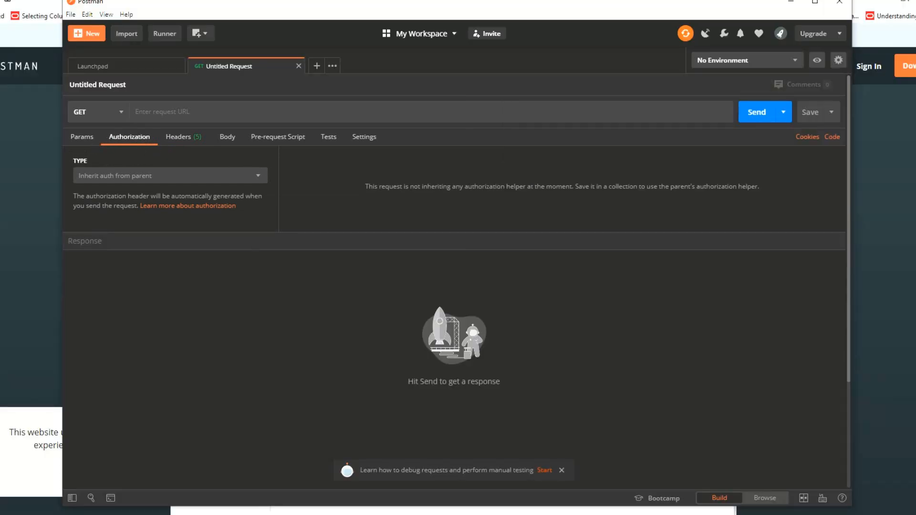
Target the Planning REST URL with Basic Auth username a123456.arun
{"action": "left_click", "coordinate": [433, 506]}
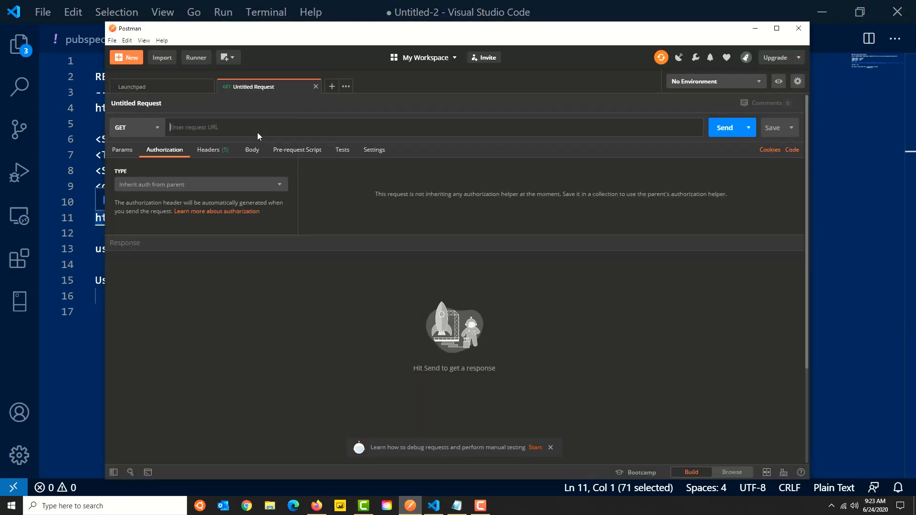
{"action": "type", "text": "https://planning-a123456.pbcs.us2.oraclecloud.com/HyperionPlanning/rest/"}
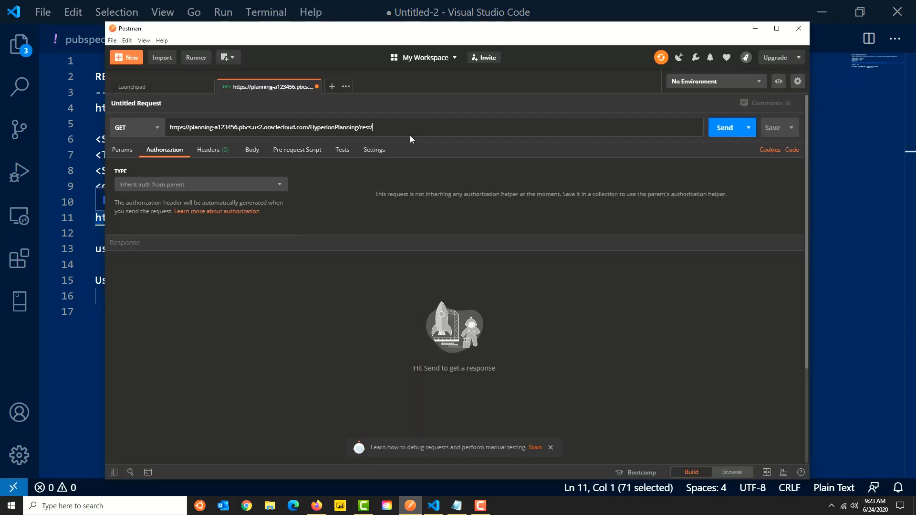
{"action": "left_click", "coordinate": [198, 184]}
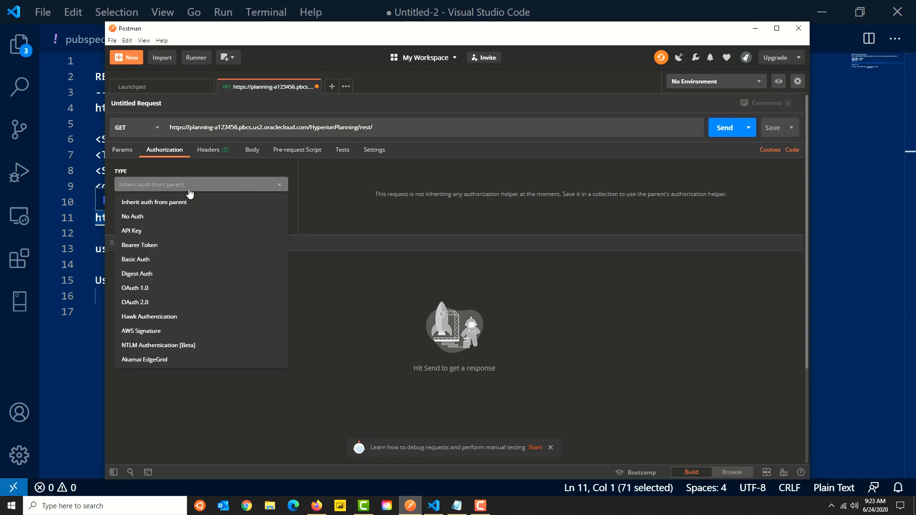
{"action": "left_click", "coordinate": [135, 260]}
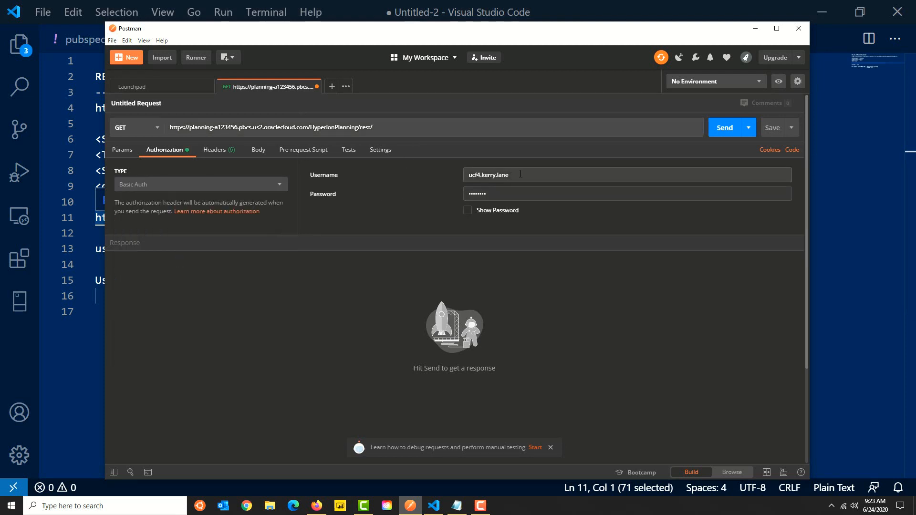
{"action": "left_click", "coordinate": [433, 506]}
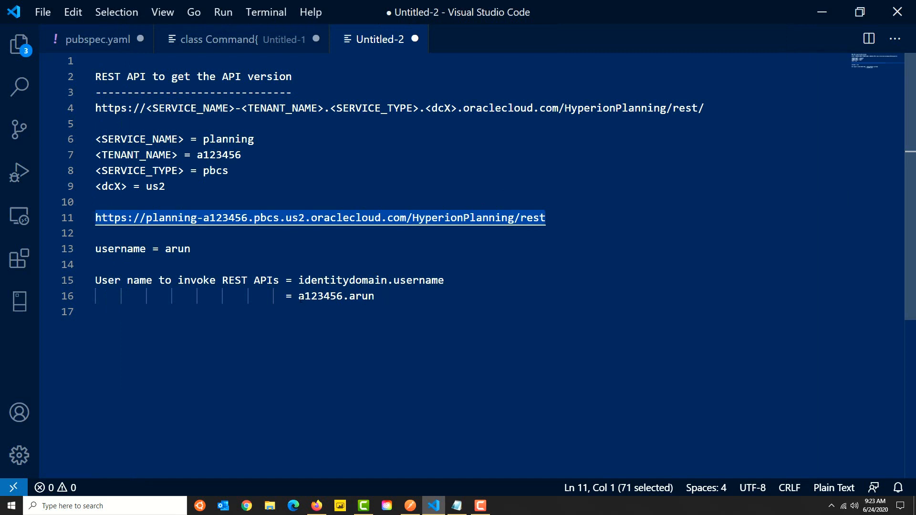
{"action": "left_click", "coordinate": [410, 506]}
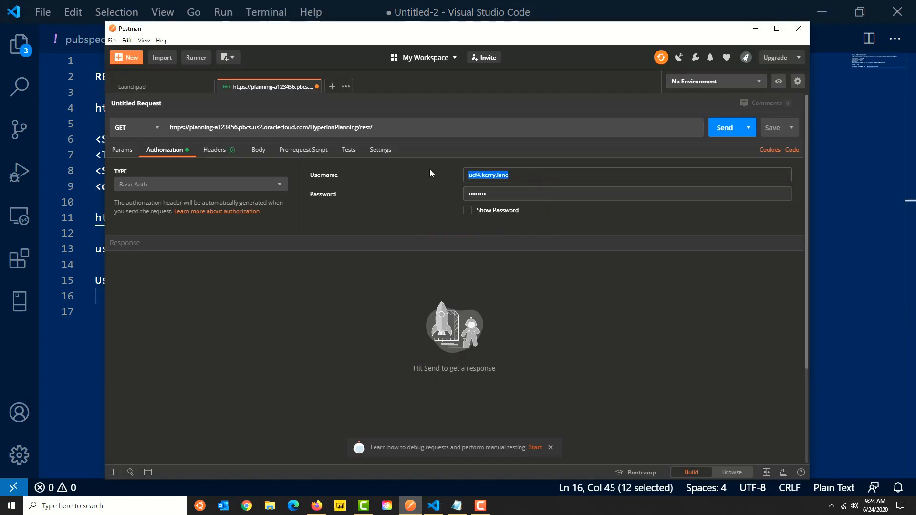
{"action": "type", "text": "a123456.arun"}
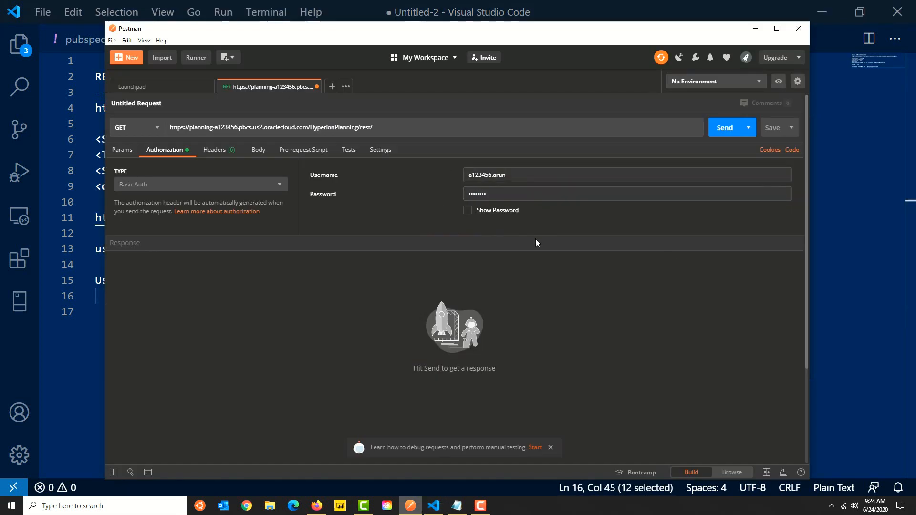
Add a Content-Type header and begin its value with 'app'
{"action": "left_click", "coordinate": [215, 150]}
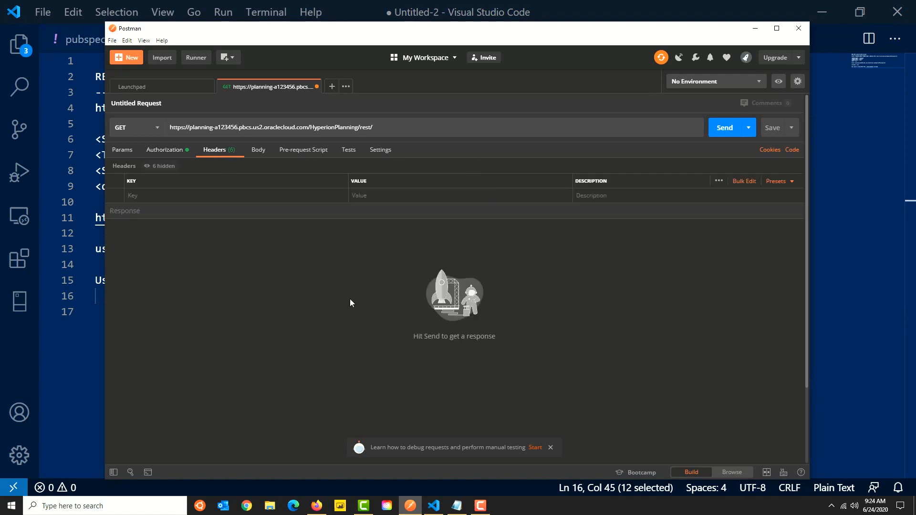
{"action": "type", "text": "Cont"}
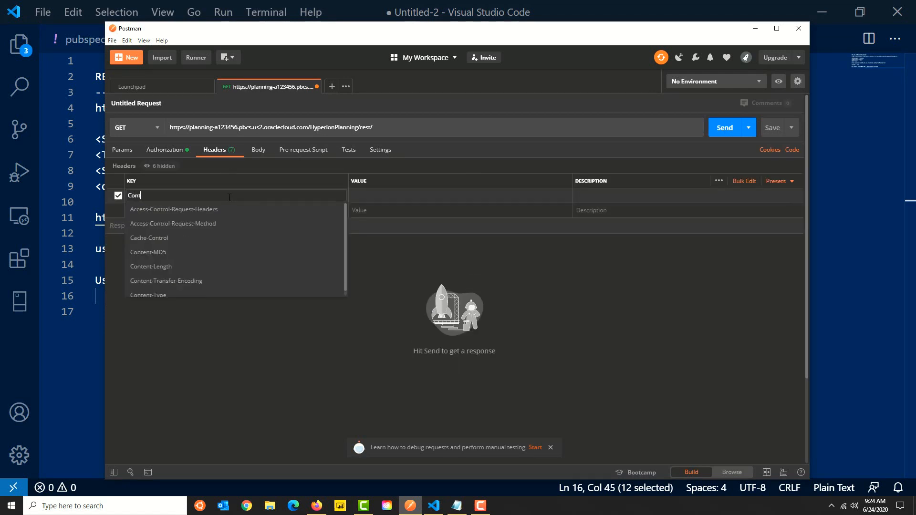
{"action": "left_click", "coordinate": [148, 295]}
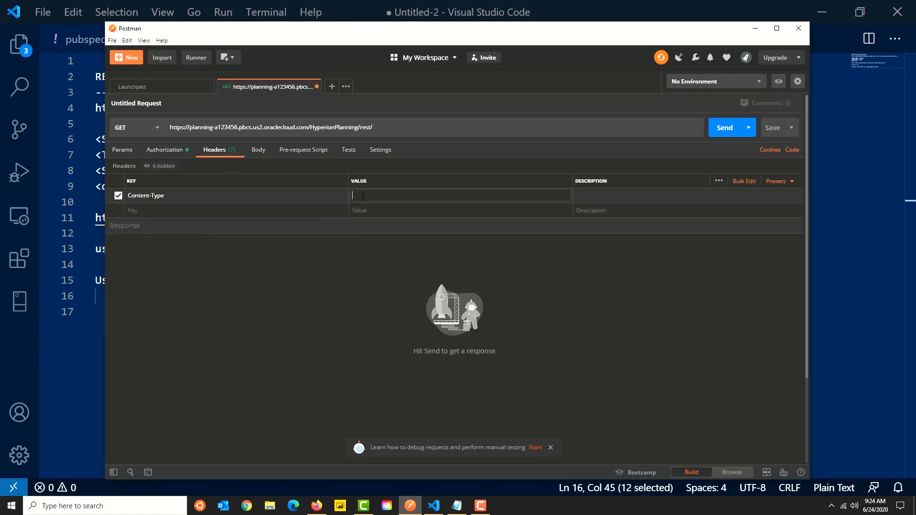
{"action": "type", "text": "app"}
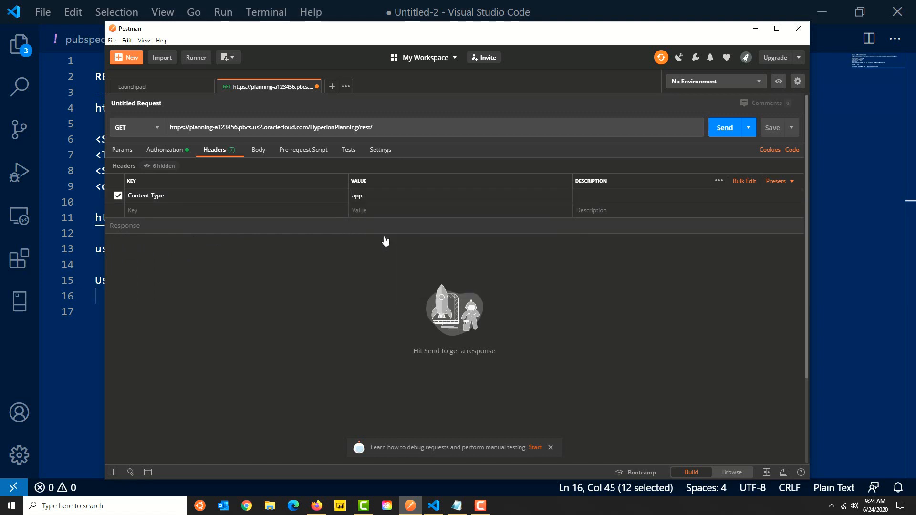
Send the request and inspect the 200 OK JSON: v1, v2 deprecated, v3 active with its links list
{"action": "left_click", "coordinate": [725, 127]}
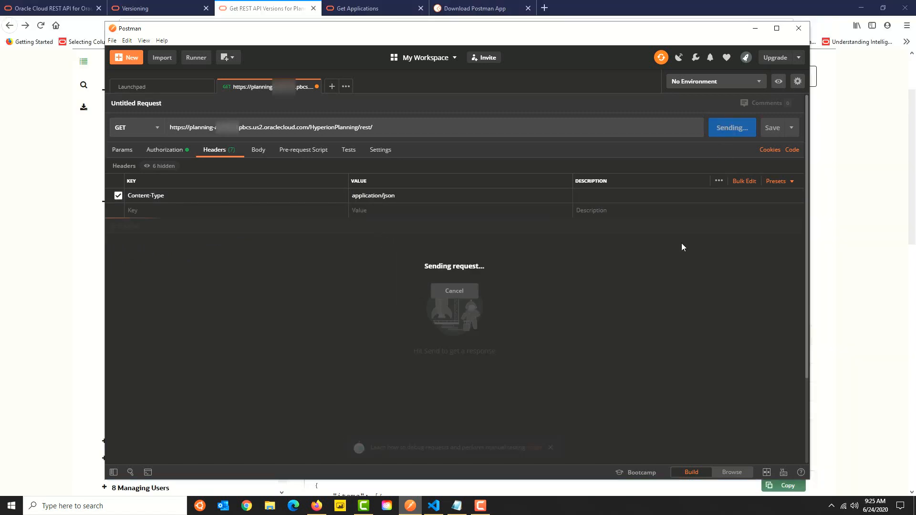
{"action": "left_click", "coordinate": [733, 127]}
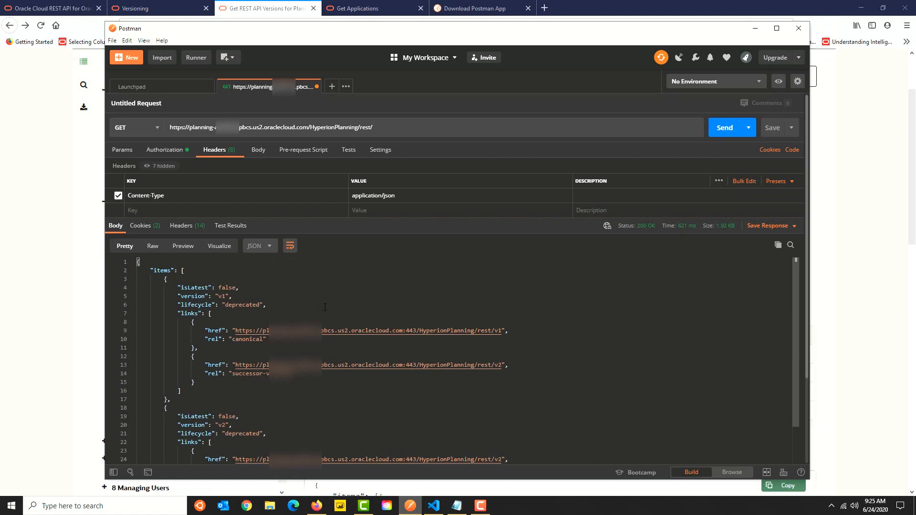
{"action": "mouse_move", "coordinate": [326, 307]}
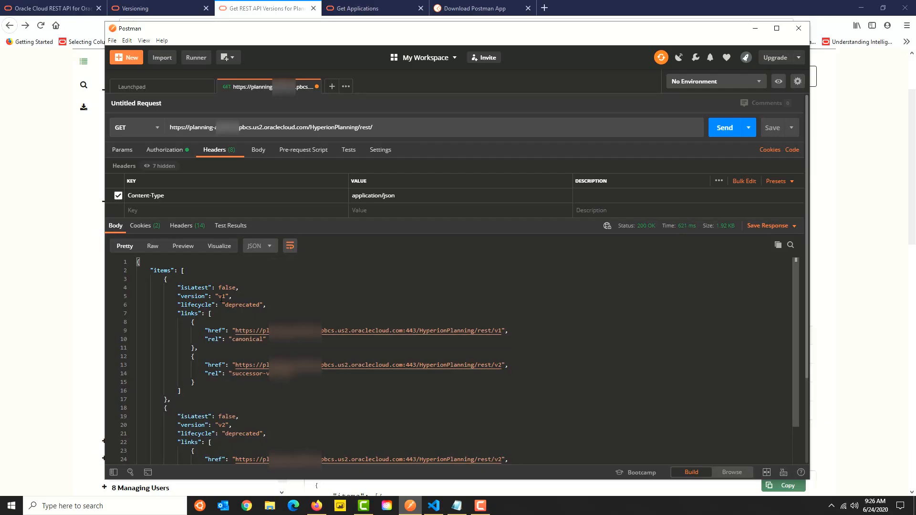
{"action": "double_click", "coordinate": [241, 305]}
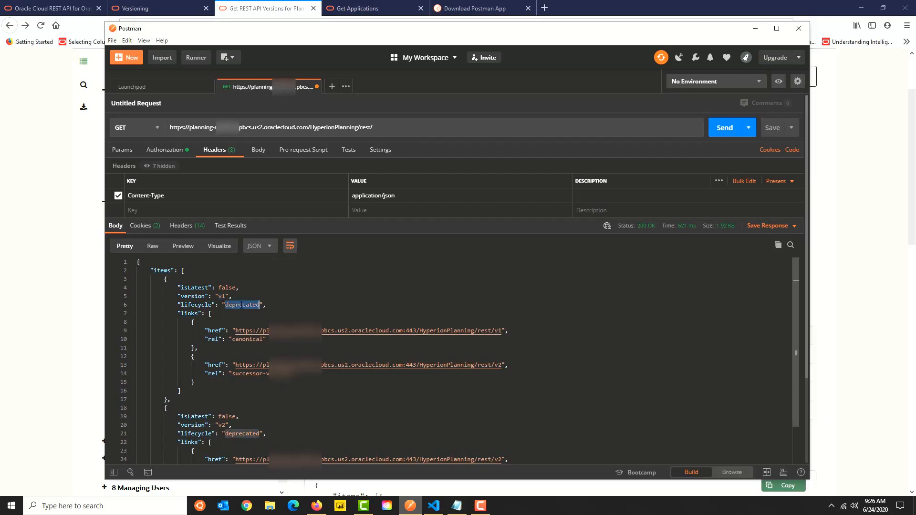
{"action": "scroll", "scroll_direction": "down", "scroll_amount": 3}
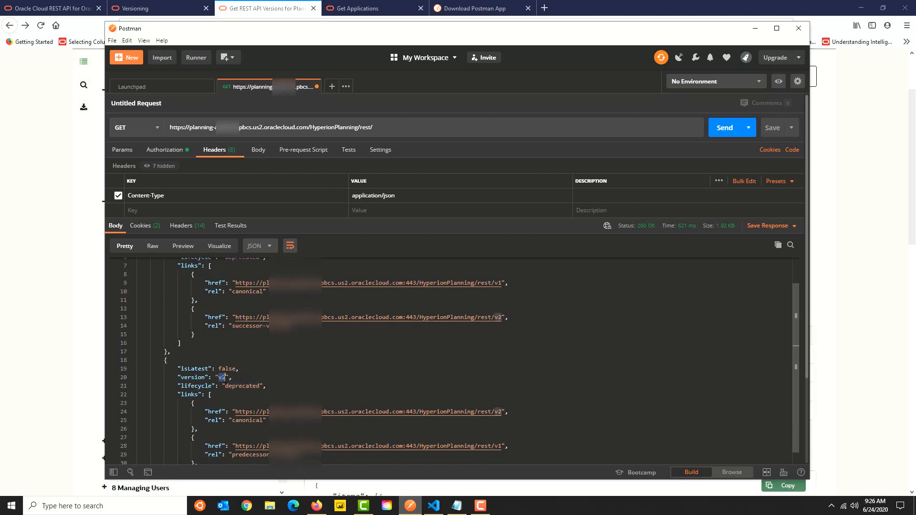
{"action": "scroll", "scroll_direction": "down", "scroll_amount": 3}
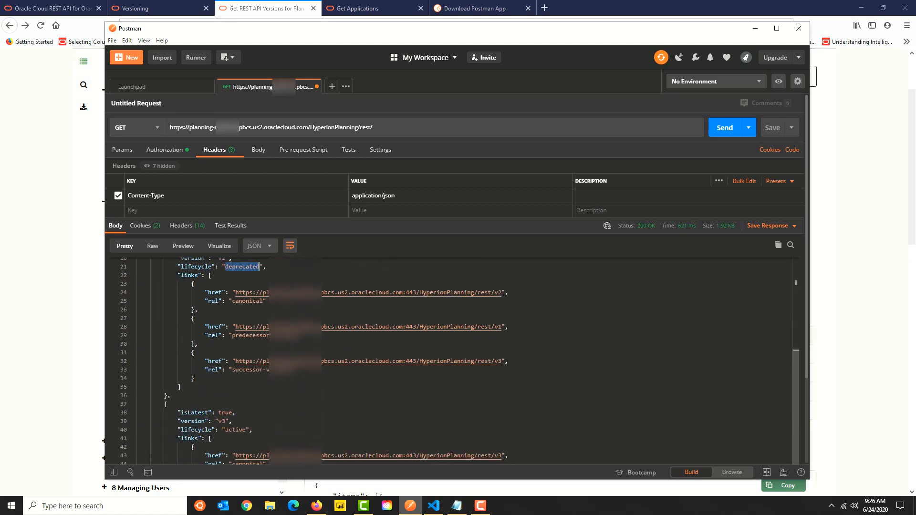
{"action": "scroll", "scroll_direction": "down", "scroll_amount": 3}
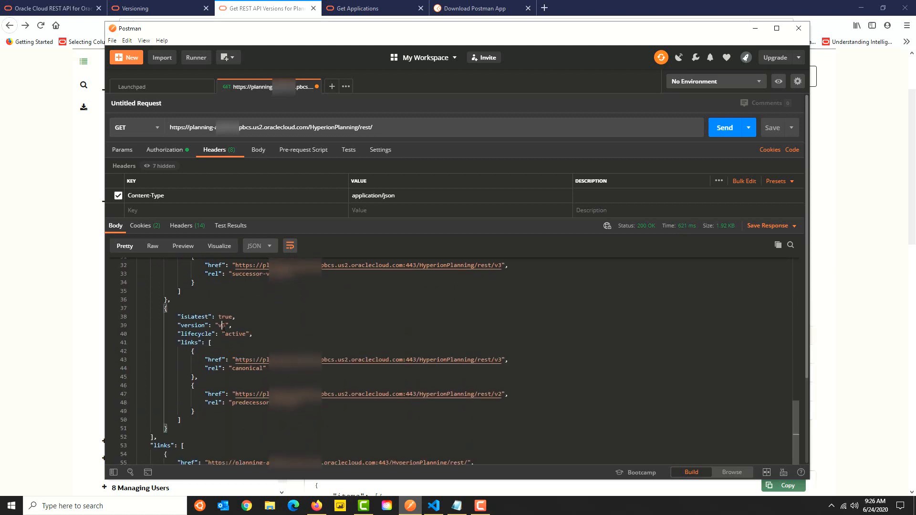
{"action": "double_click", "coordinate": [235, 334]}
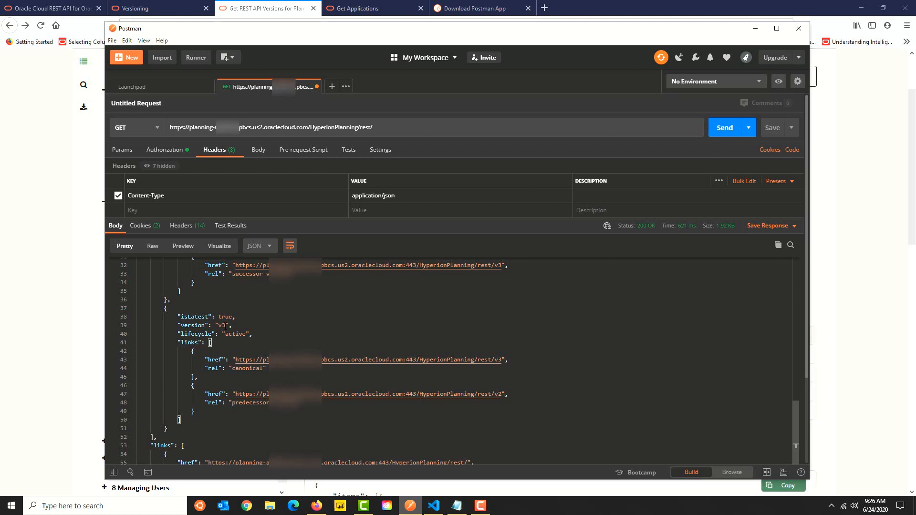
{"action": "mouse_move", "coordinate": [792, 150]}
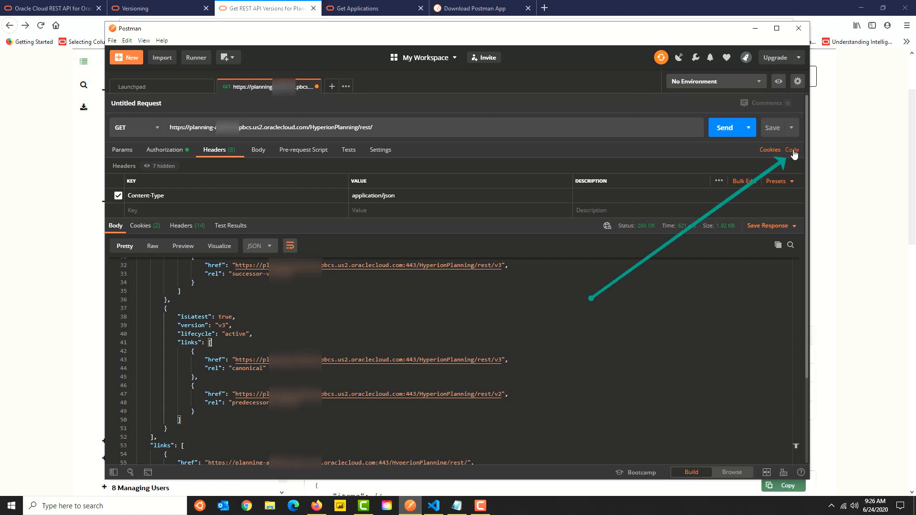
Generate the PowerShell - RestMethod snippet for the request and copy it
{"action": "left_click", "coordinate": [792, 150]}
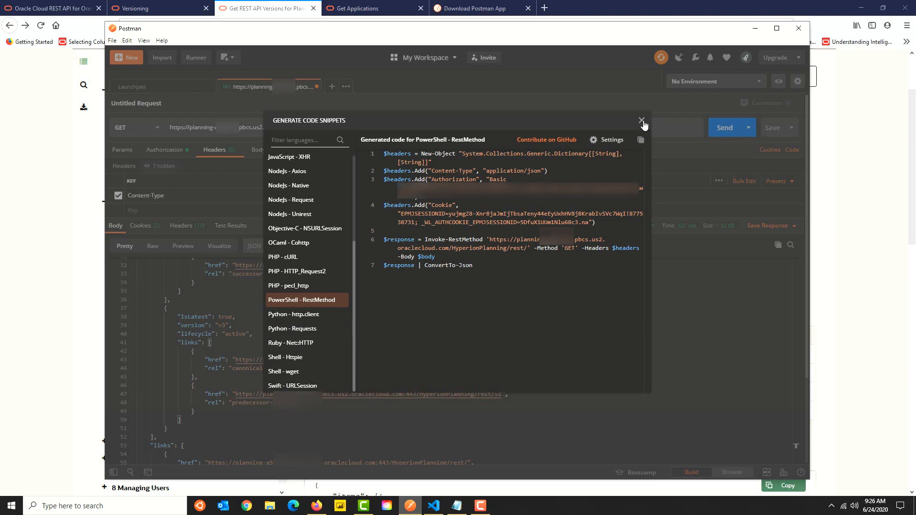
{"action": "left_click", "coordinate": [473, 264]}
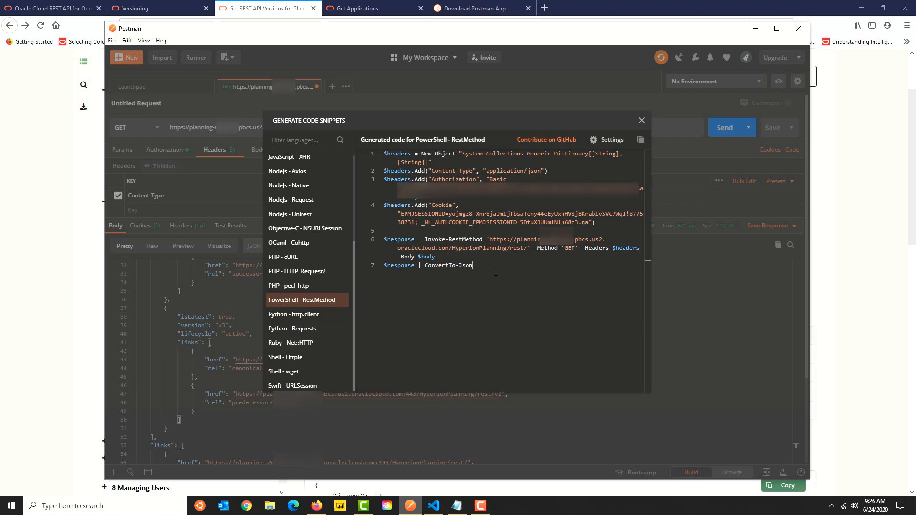
{"action": "double_click", "coordinate": [447, 265]}
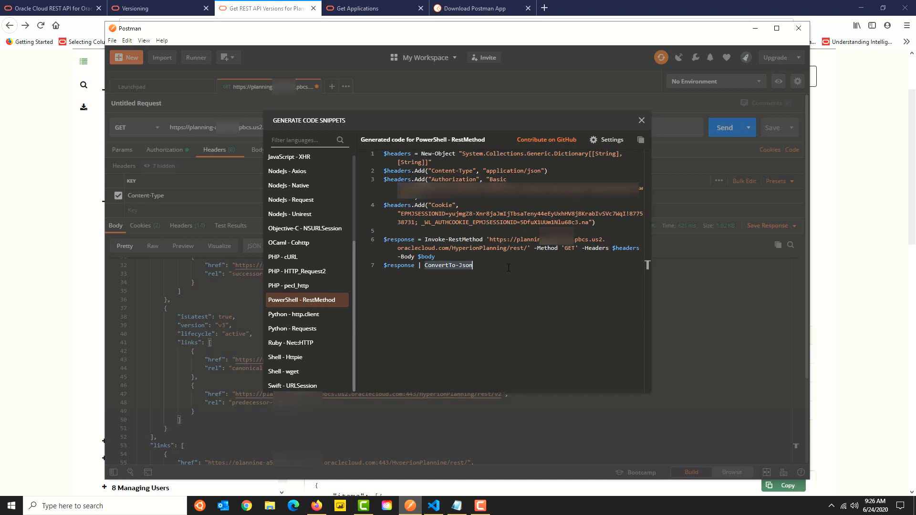
{"action": "left_click", "coordinate": [503, 506]}
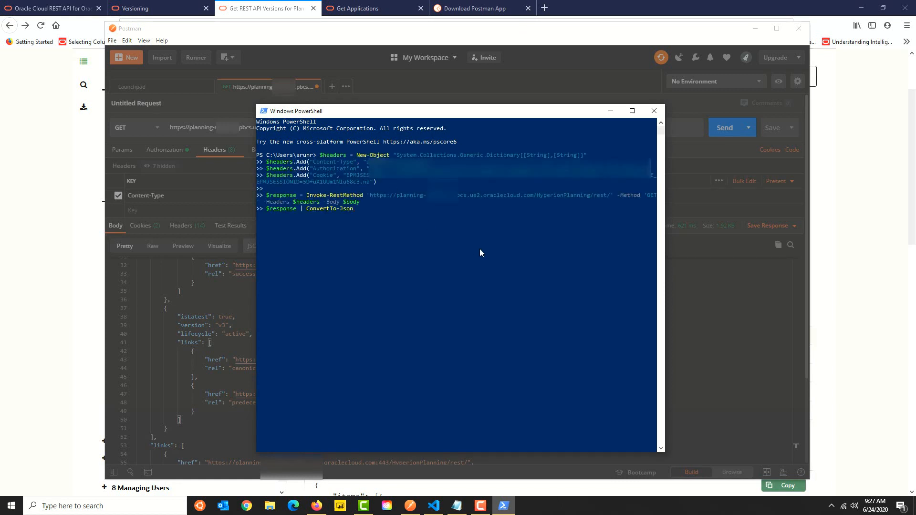
Run the pasted snippet in PowerShell to print the API versions and links JSON
{"action": "key", "text": "enter"}
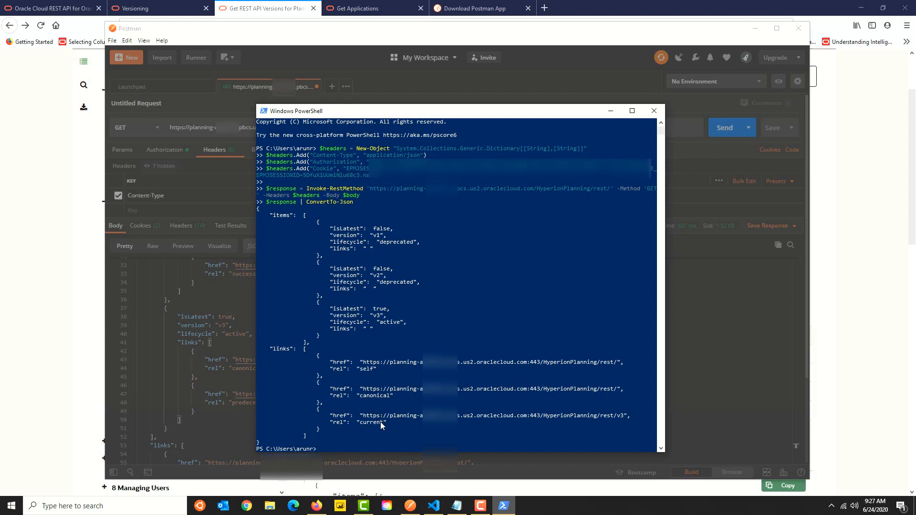
{"action": "left_click", "coordinate": [373, 9]}
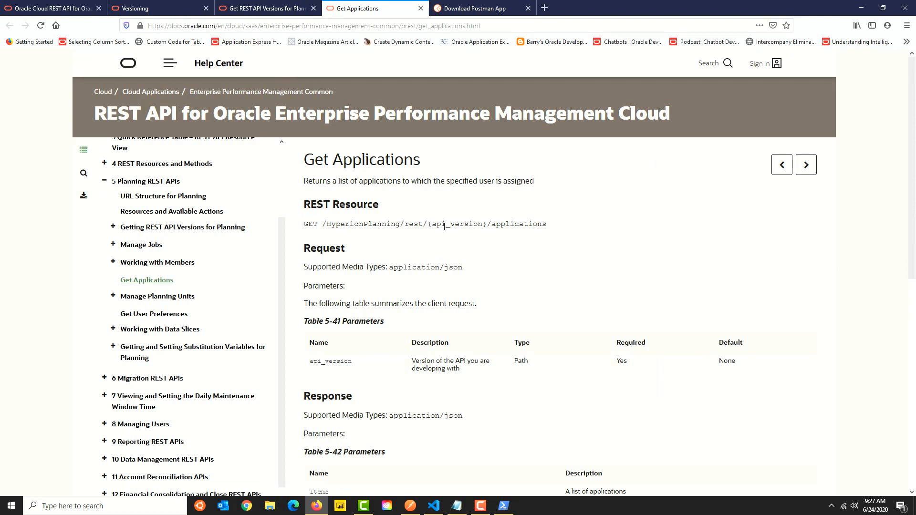
Highlight the {api_version} placeholder in the /HyperionPlanning/rest/{api_version}/applications path
{"action": "double_click", "coordinate": [452, 224]}
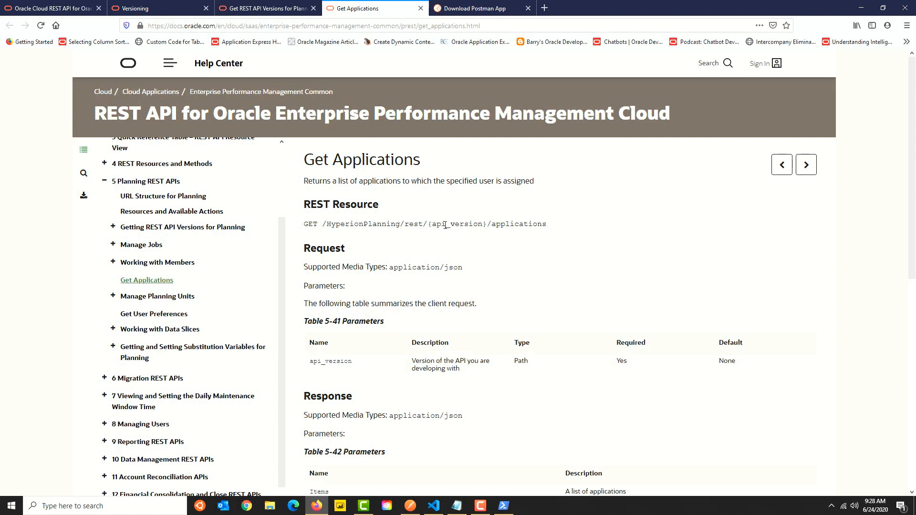
{"action": "left_click_drag", "start_coordinate": [488, 223], "coordinate": [546, 223]}
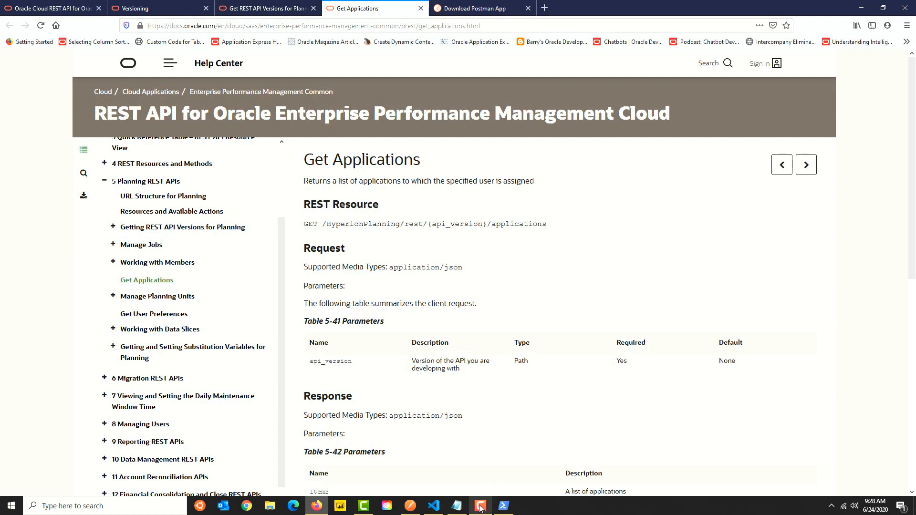
Send a GET to the v3/applications/ endpoint returning 200 OK with the FCCS application
{"action": "left_click", "coordinate": [480, 506]}
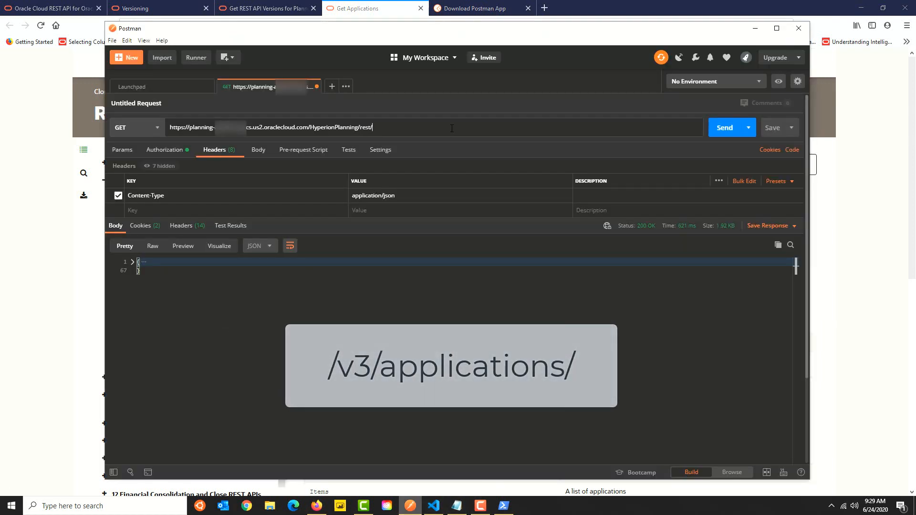
{"action": "type", "text": "v3/ap"}
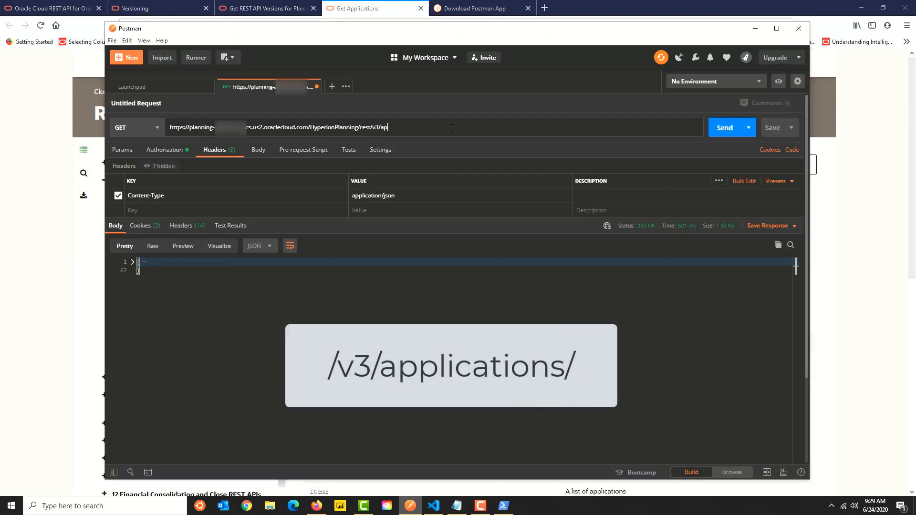
{"action": "type", "text": "plications/"}
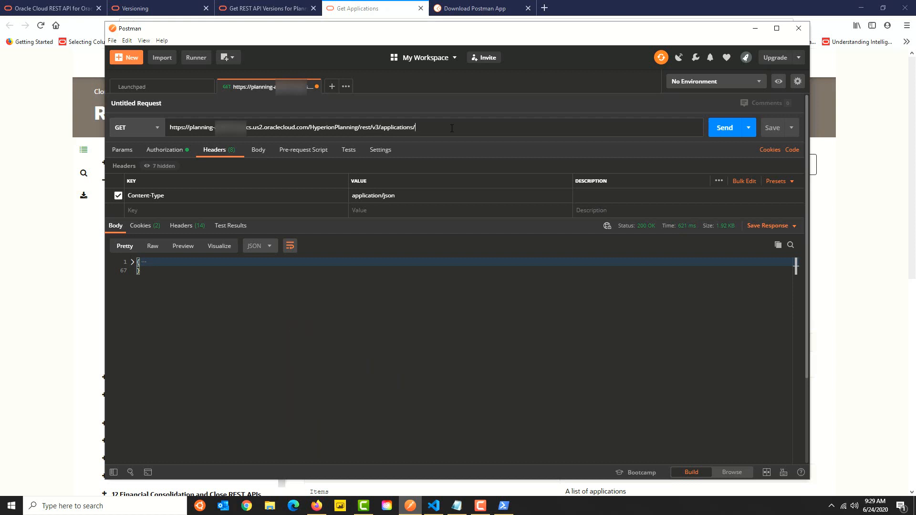
{"action": "mouse_move", "coordinate": [158, 183]}
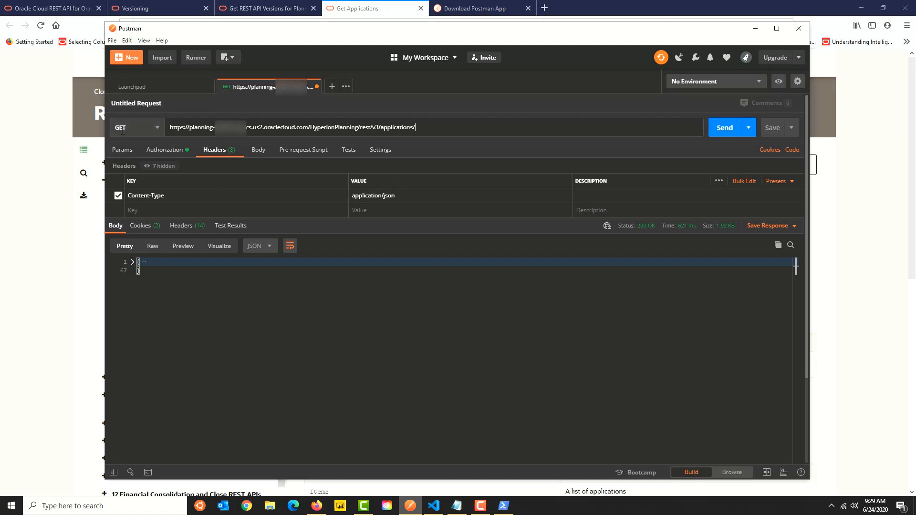
{"action": "mouse_move", "coordinate": [663, 300]}
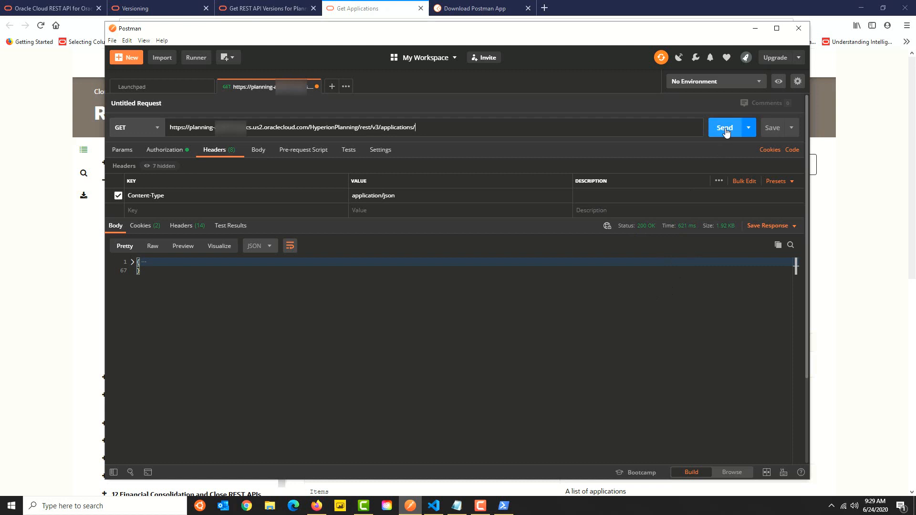
{"action": "left_click", "coordinate": [725, 127]}
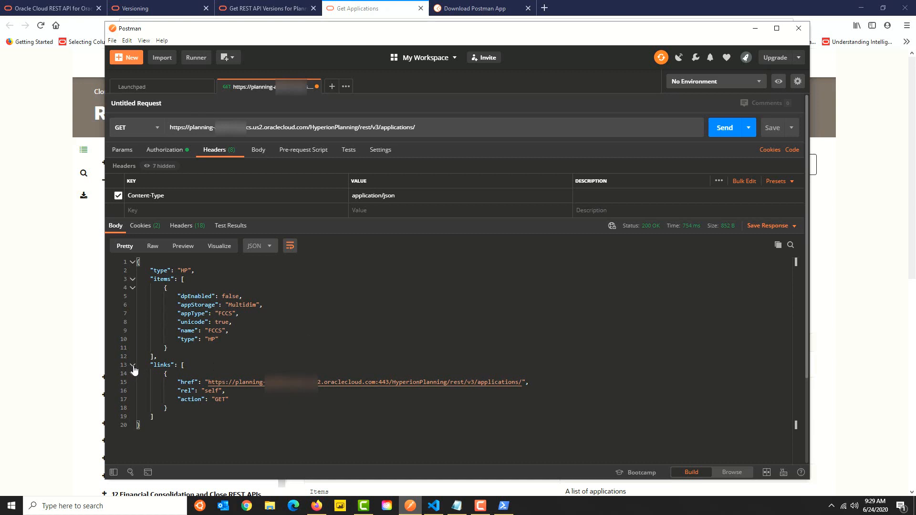
Collapse the links node of the response and move on to the GitHub Gist
{"action": "left_click", "coordinate": [132, 365]}
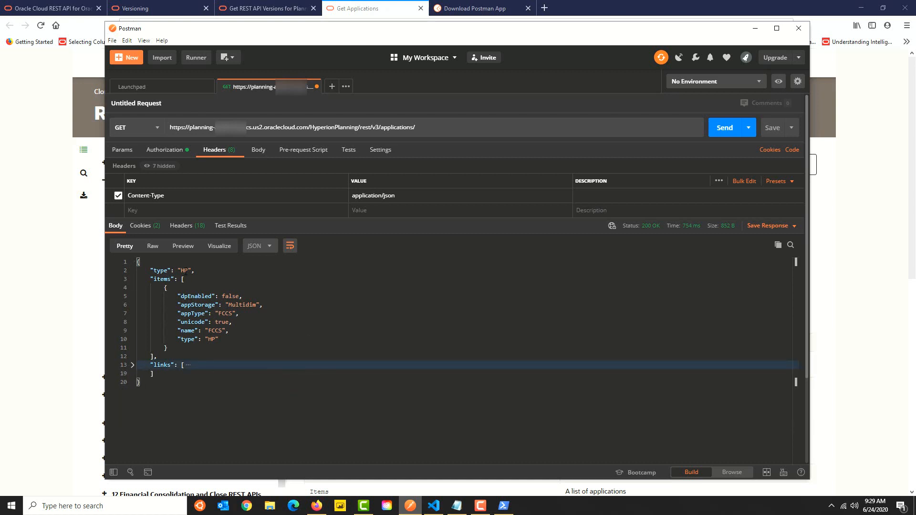
{"action": "mouse_move", "coordinate": [802, 164]}
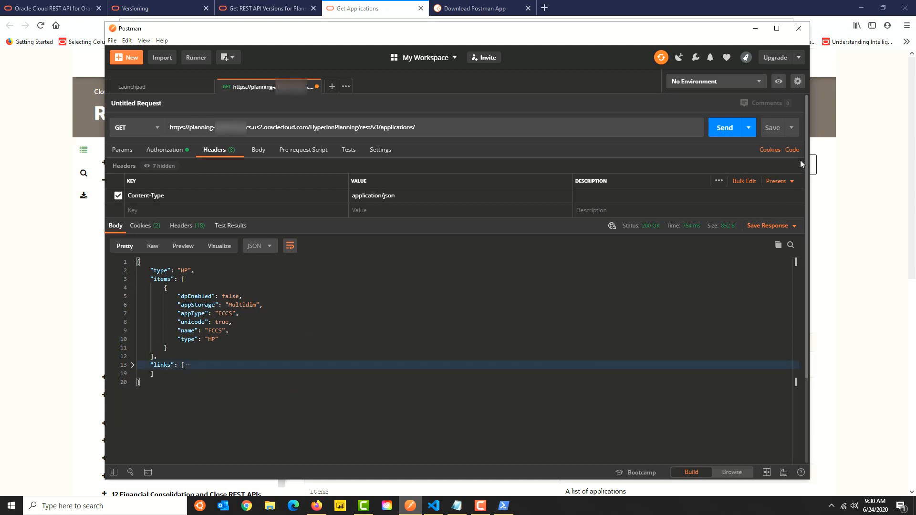
{"action": "left_click", "coordinate": [793, 150]}
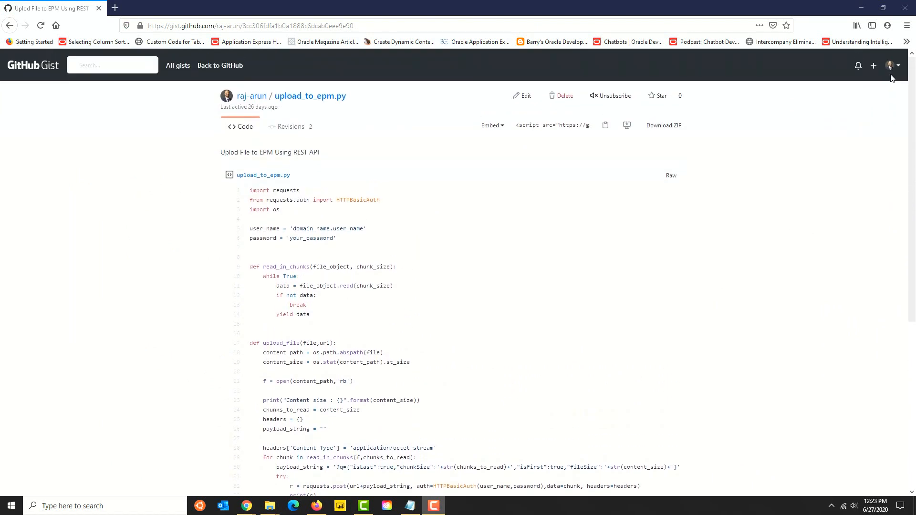
{"action": "mouse_move", "coordinate": [221, 64]}
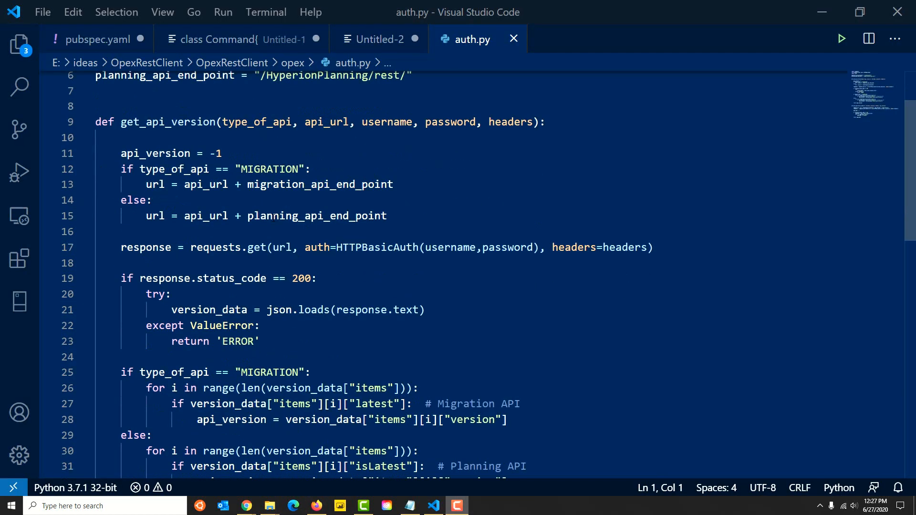
Scroll through auth.py's get_api_version and get_application_name functions
{"action": "scroll", "scroll_direction": "down", "scroll_amount": 3}
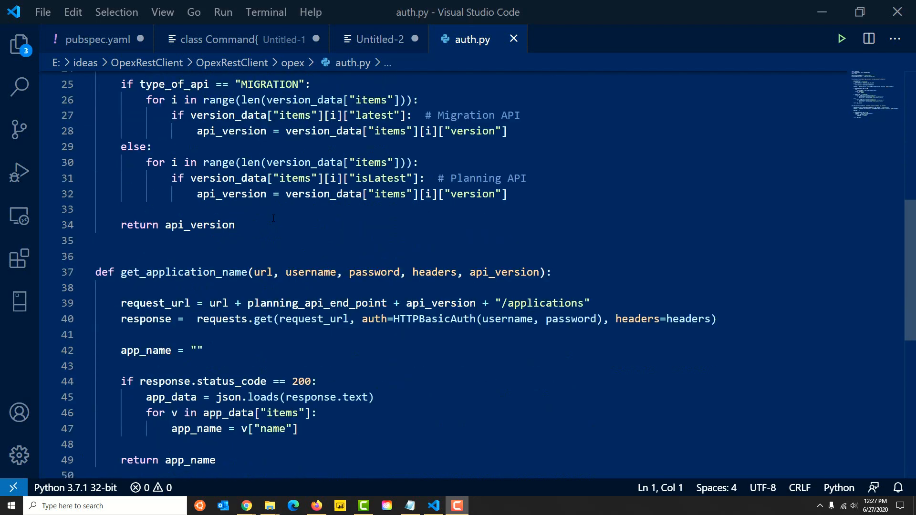
{"action": "scroll", "scroll_direction": "down", "scroll_amount": 3}
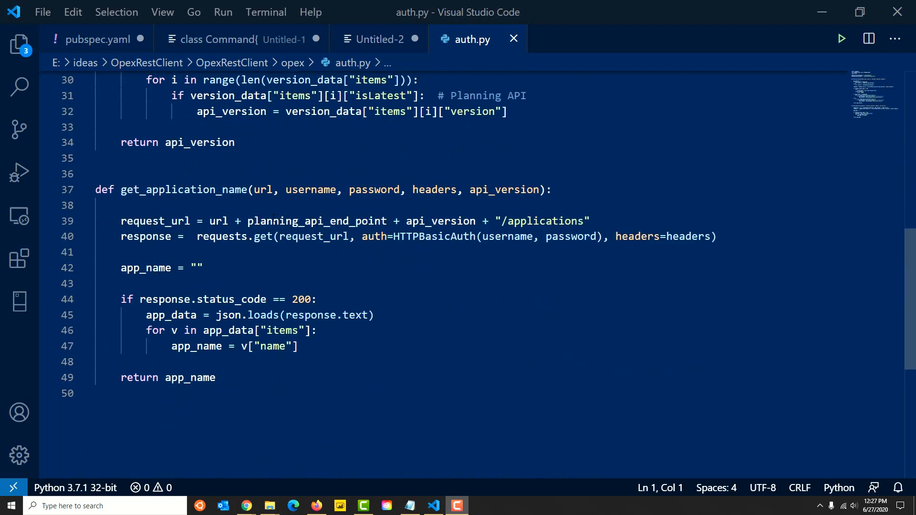